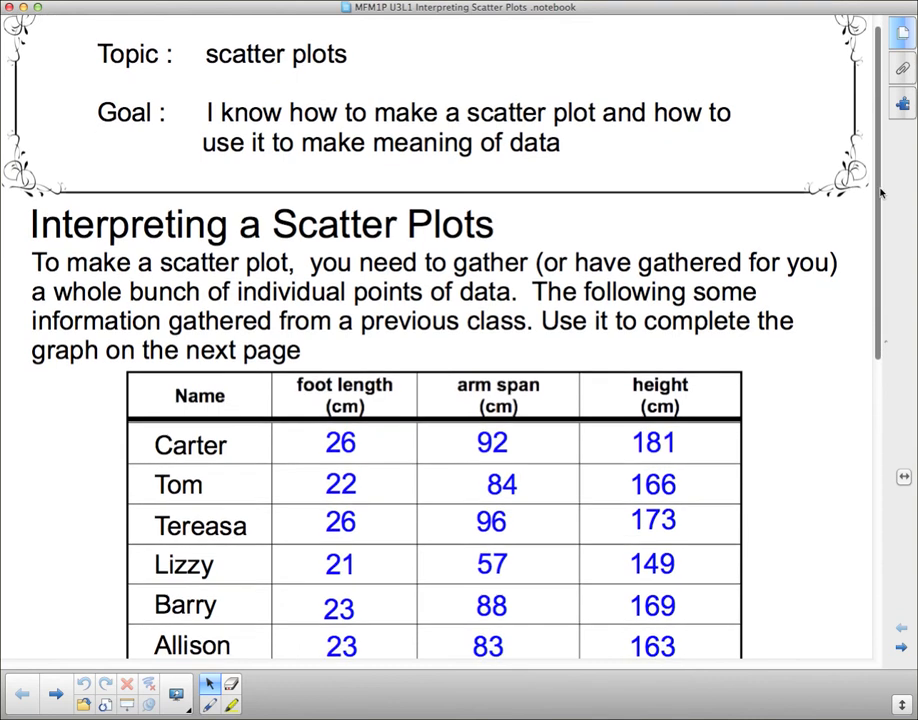
# Step: Scroll down to show the full data table beside the empty Height vs. Foot Length grid
pyautogui.scroll(-3)
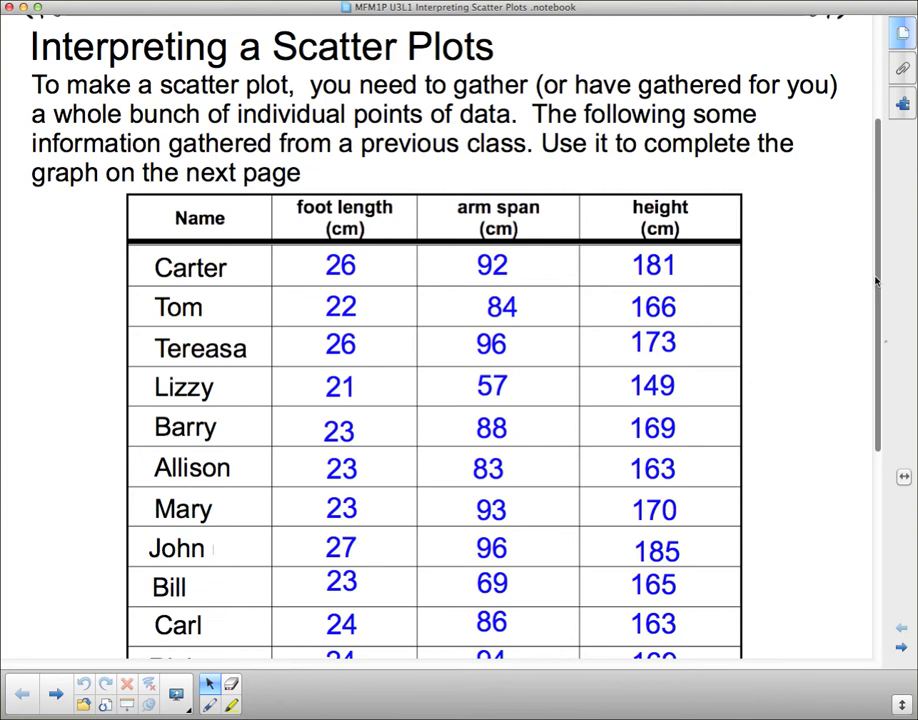
pyautogui.moveTo(239, 388)
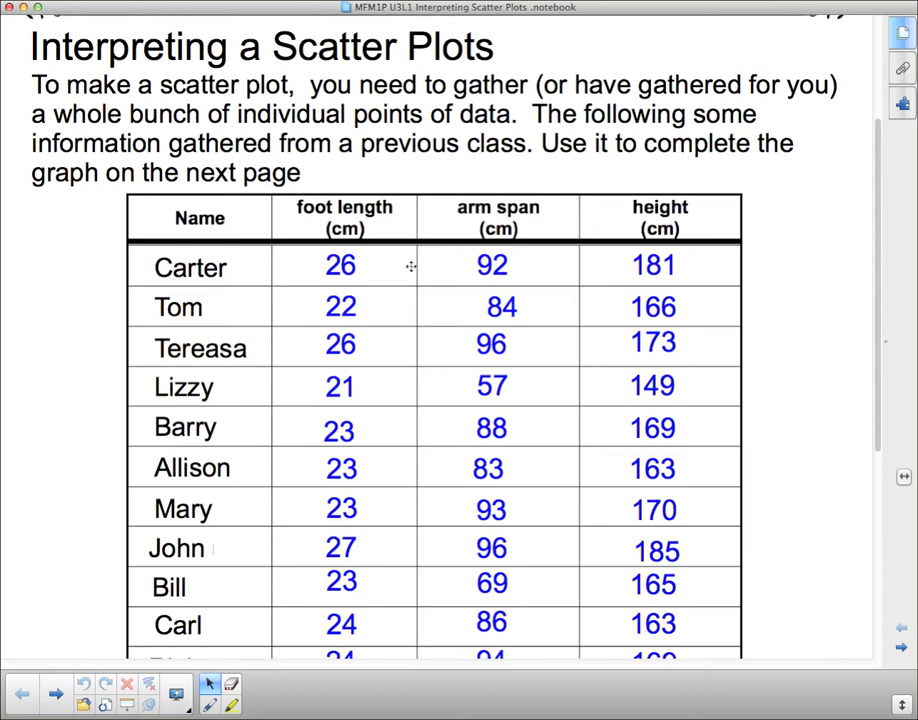
pyautogui.moveTo(262, 187)
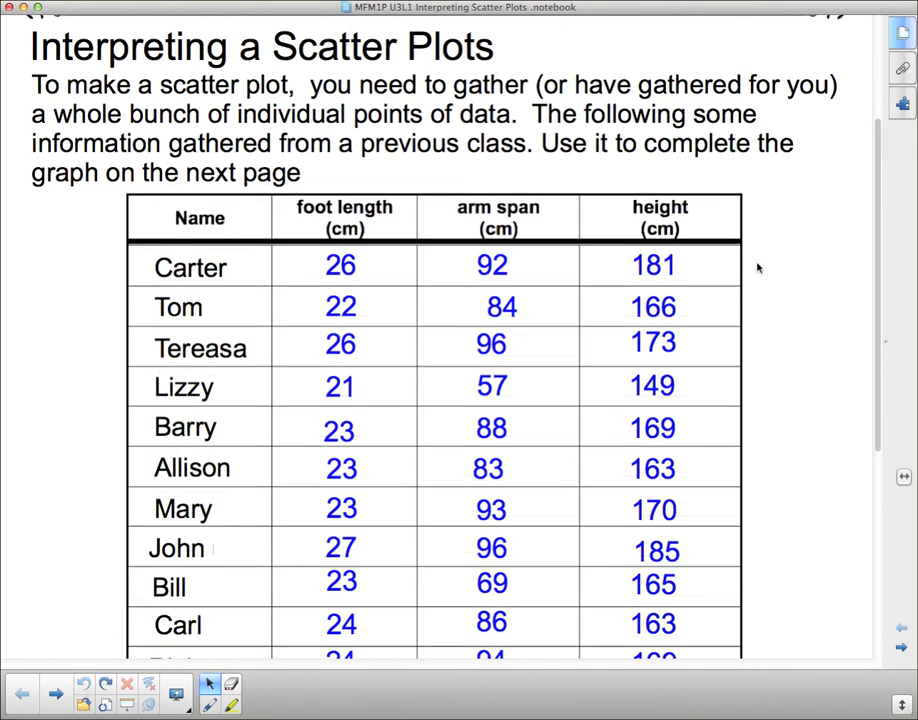
pyautogui.moveTo(760, 285)
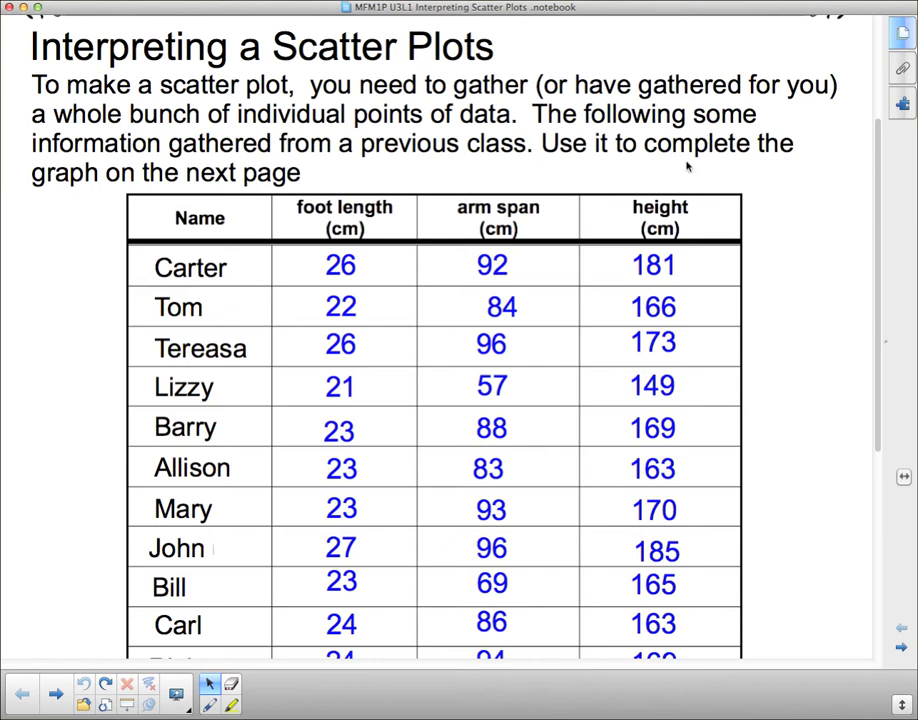
pyautogui.moveTo(757, 155)
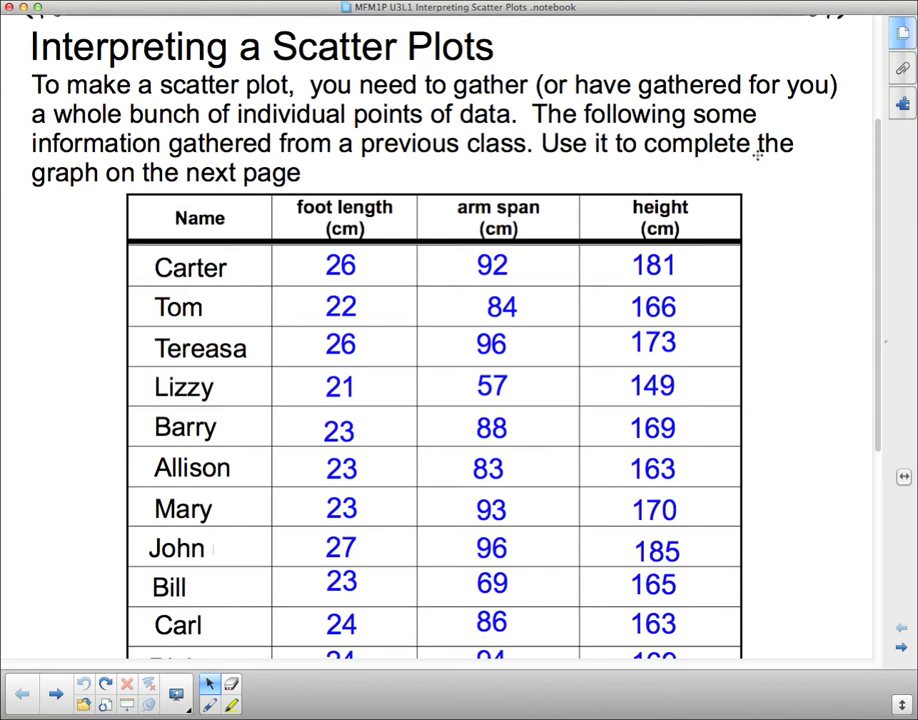
pyautogui.moveTo(855, 227)
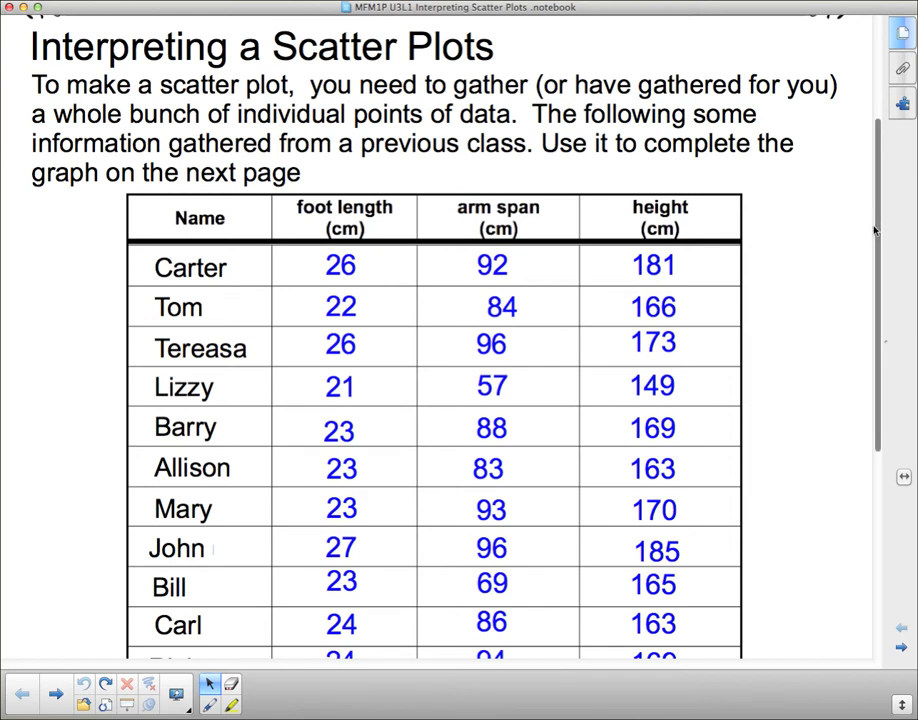
pyautogui.moveTo(894, 214)
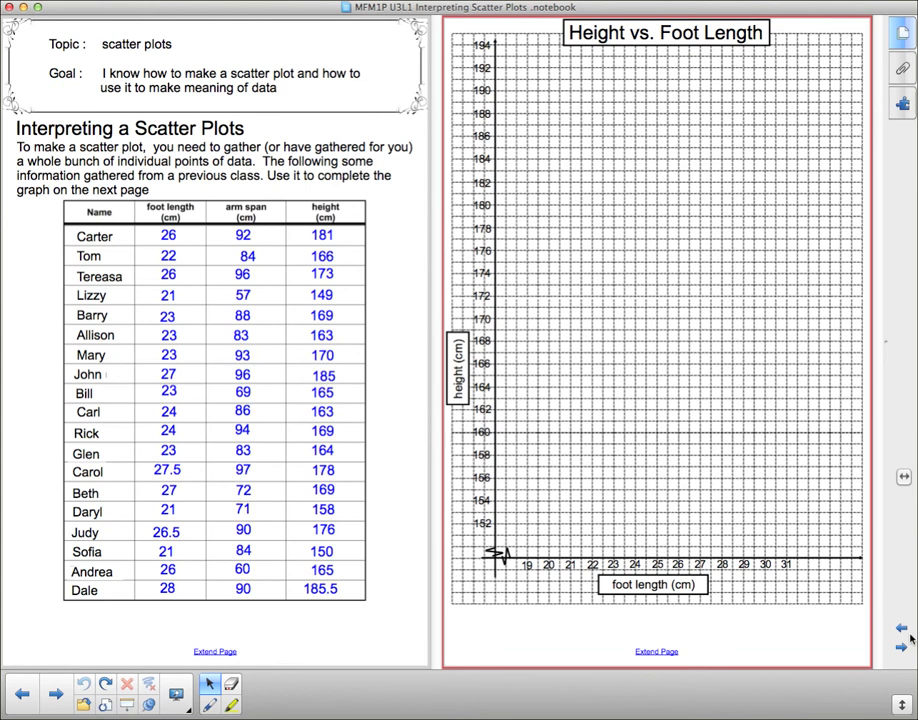
pyautogui.moveTo(771, 439)
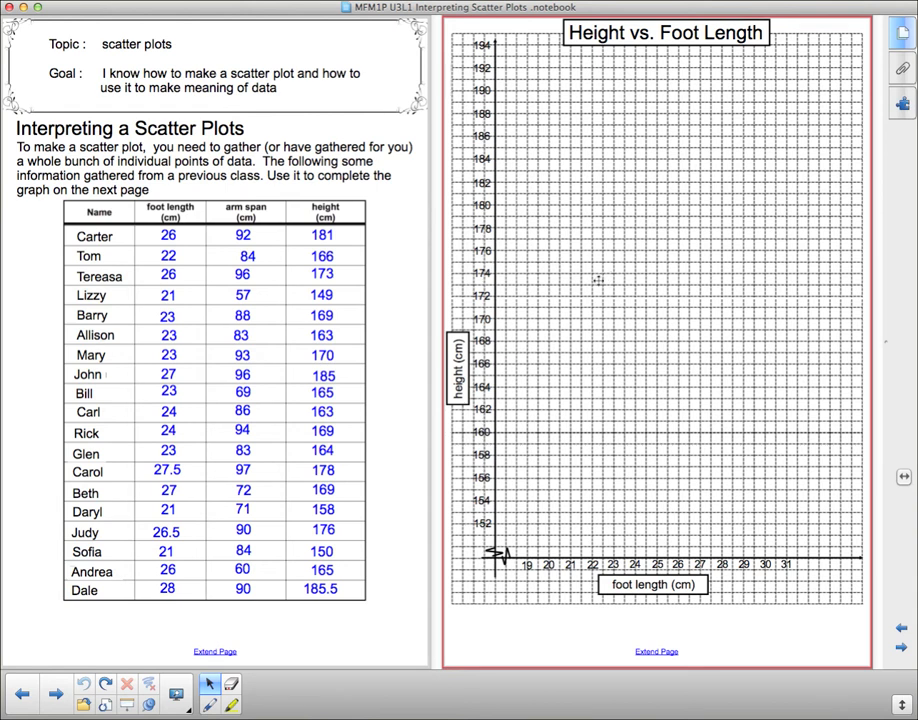
pyautogui.moveTo(538, 322)
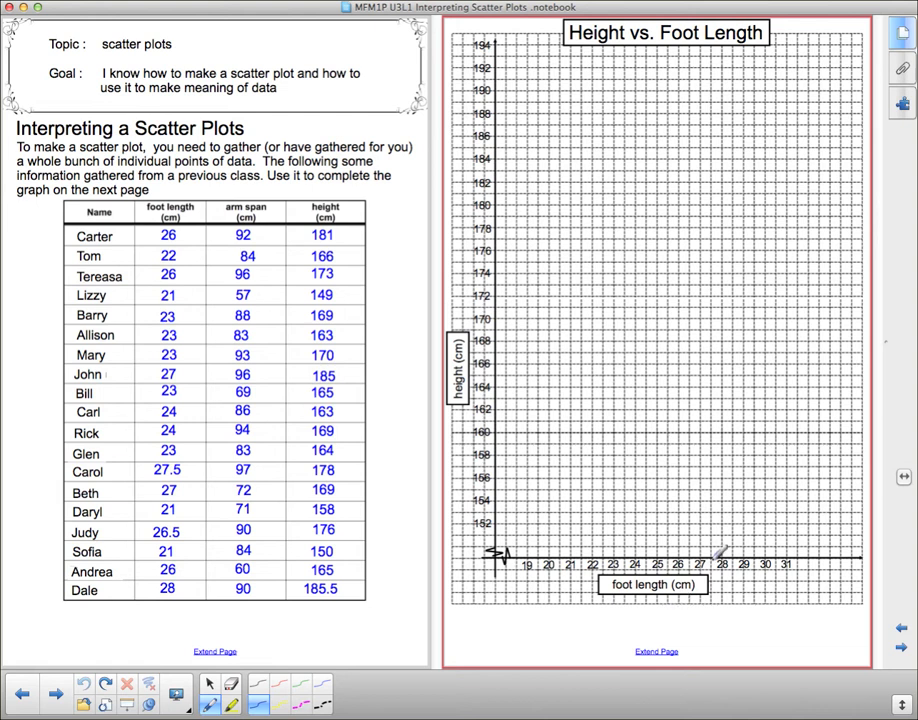
pyautogui.moveTo(715, 535)
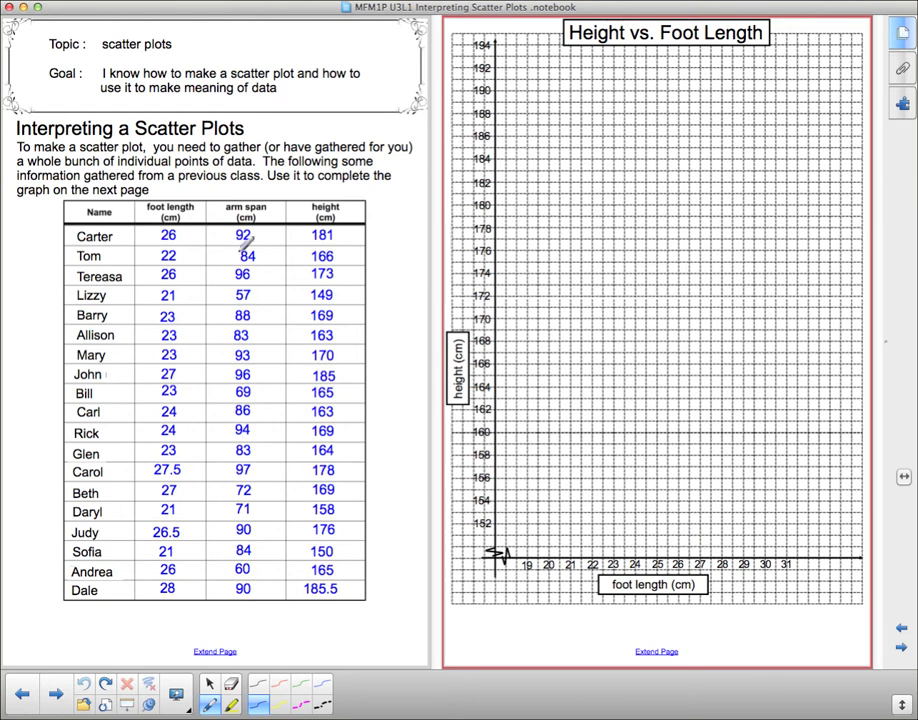
pyautogui.moveTo(687, 552)
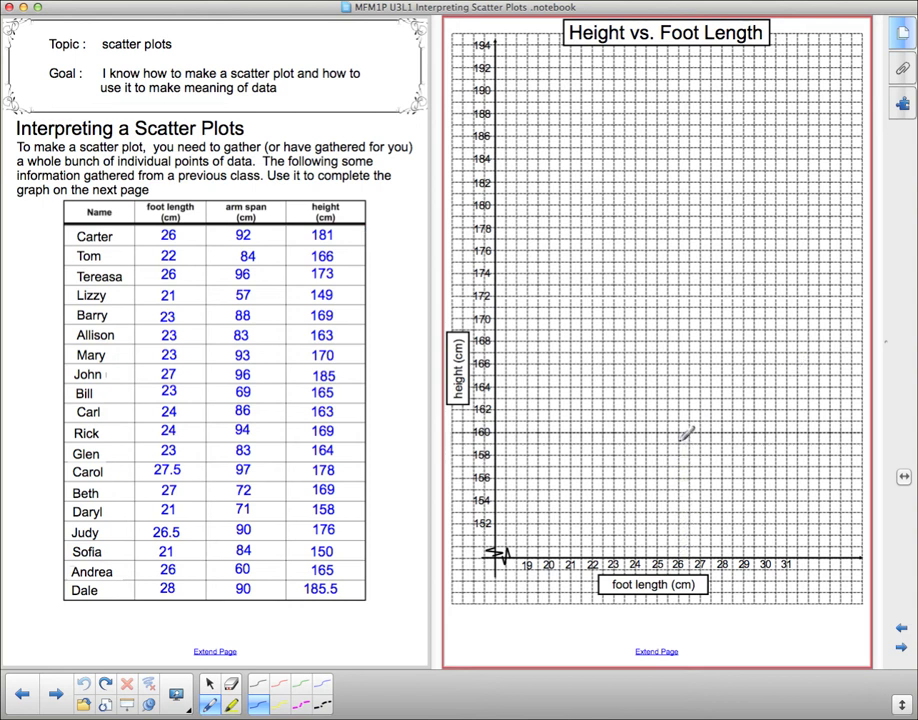
pyautogui.moveTo(685, 290)
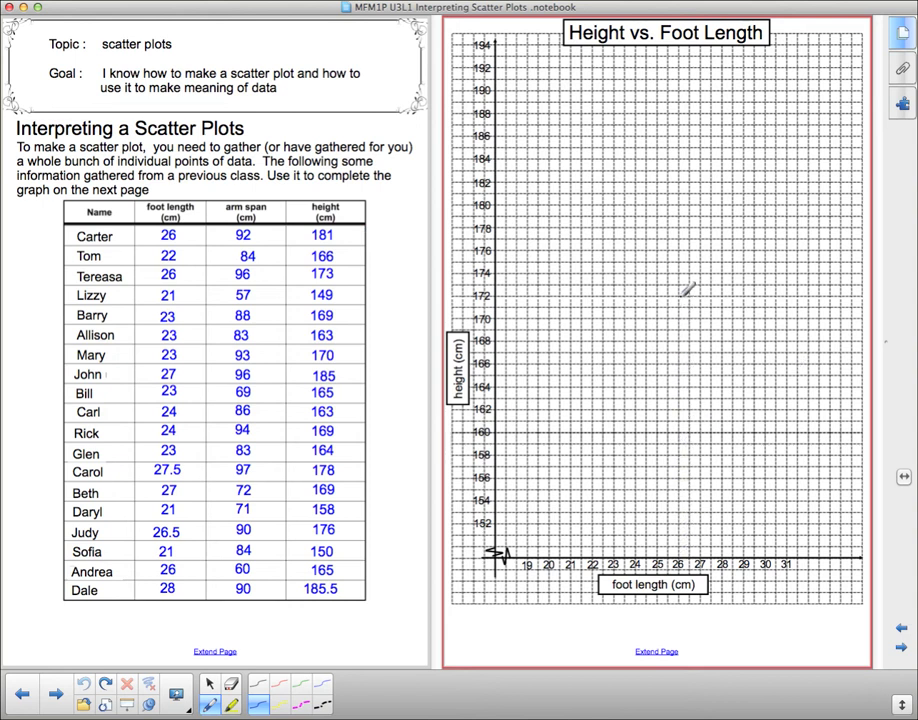
pyautogui.moveTo(688, 218)
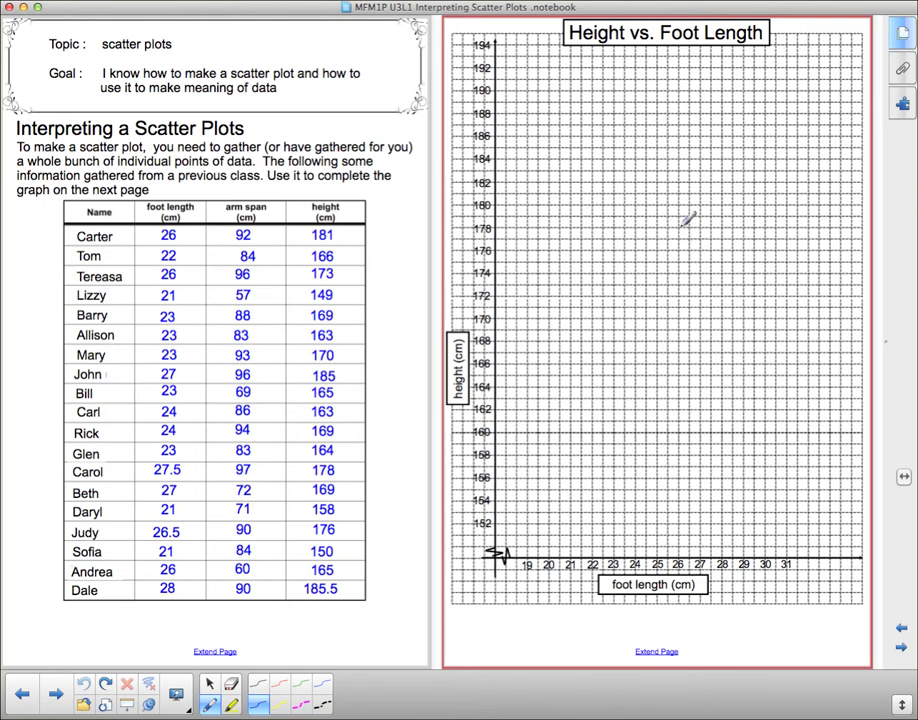
pyautogui.moveTo(685, 185)
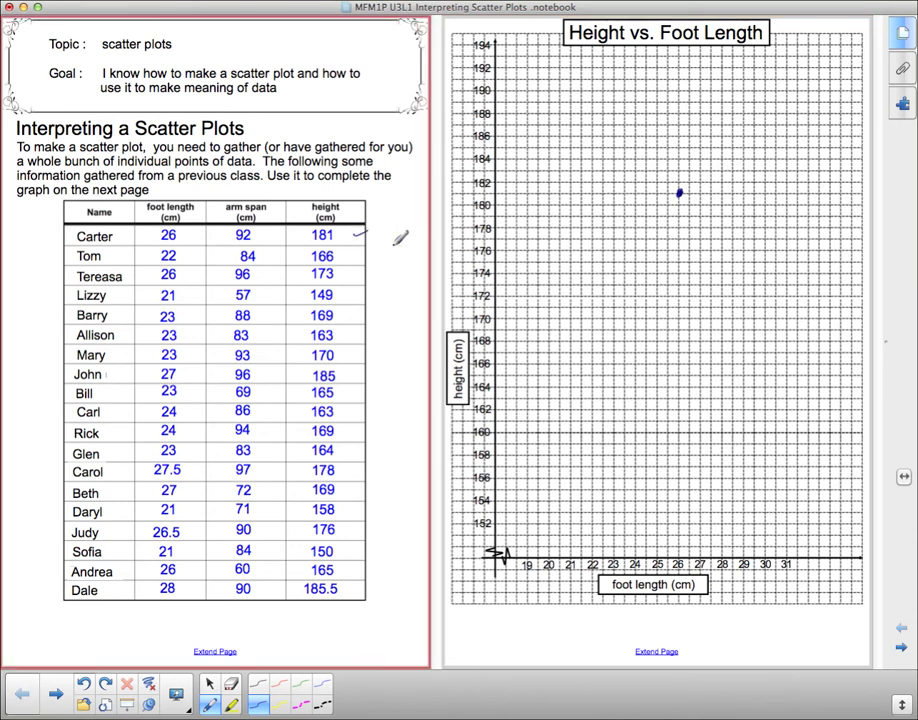
pyautogui.moveTo(615, 278)
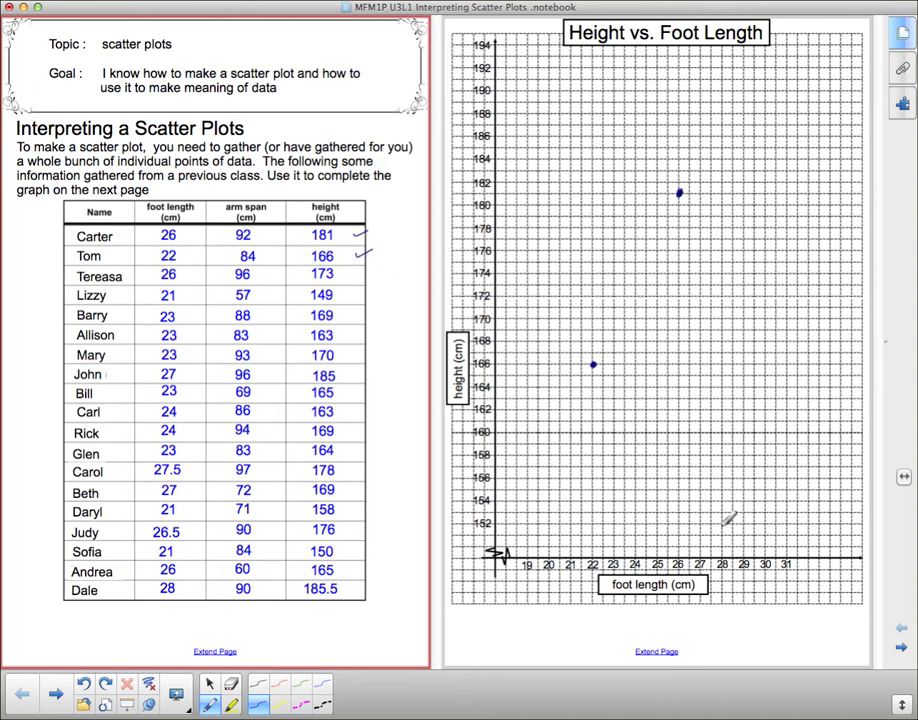
pyautogui.moveTo(690, 555)
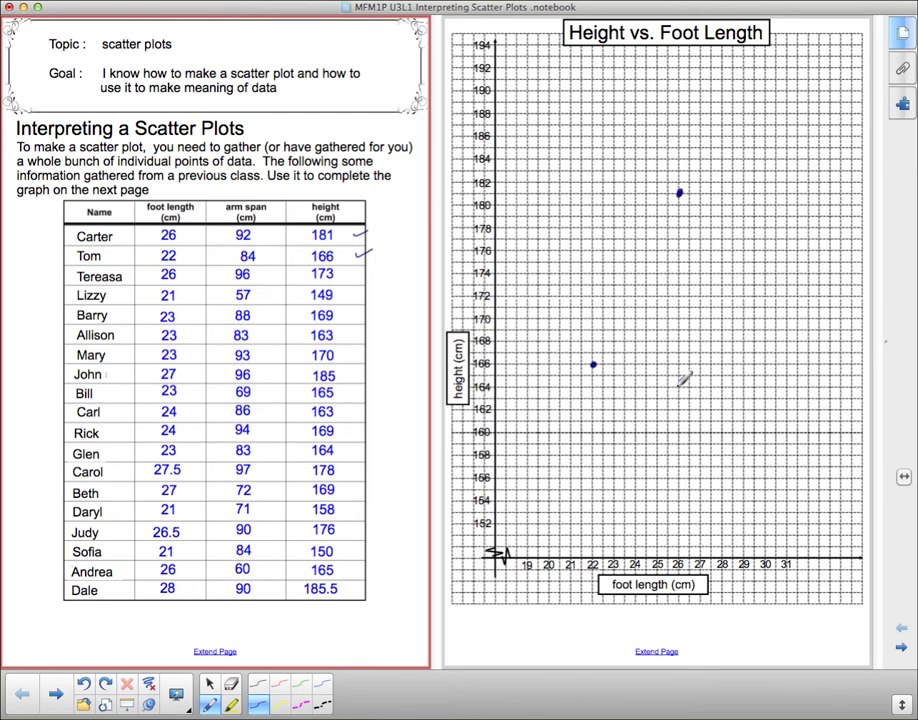
pyautogui.moveTo(685, 300)
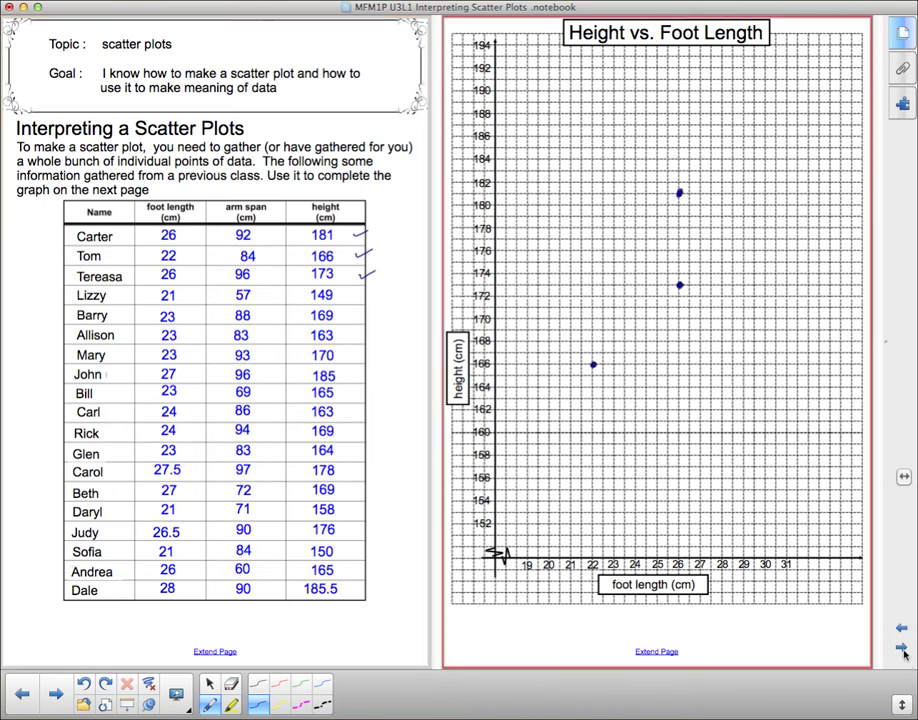
# Step: Advance to the Definitions page listing axis, scatter plot, variables and outlier
pyautogui.click(902, 647)
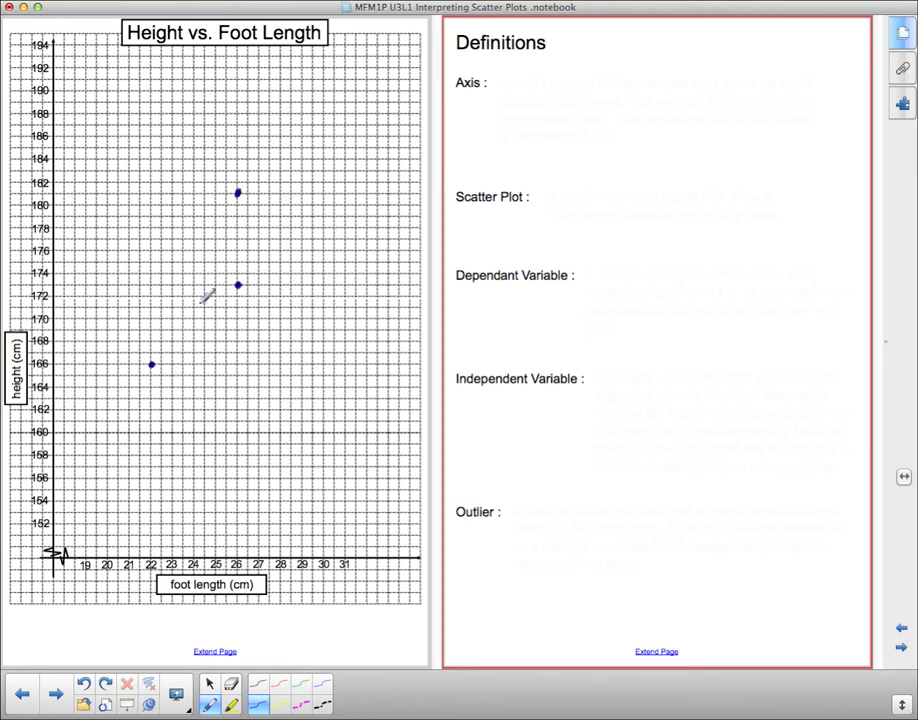
pyautogui.moveTo(237, 338)
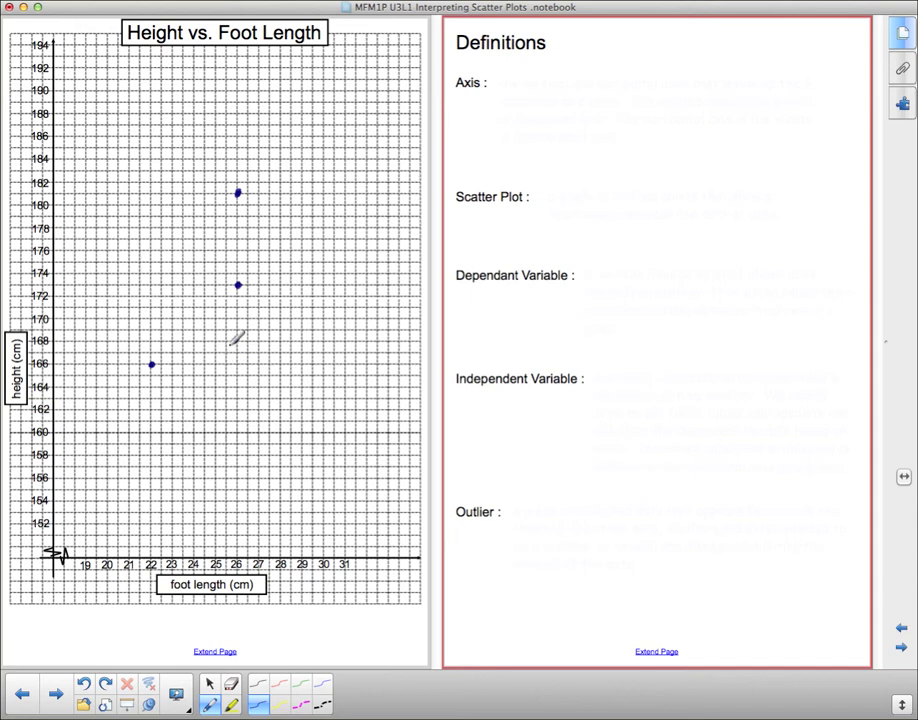
pyautogui.moveTo(472, 128)
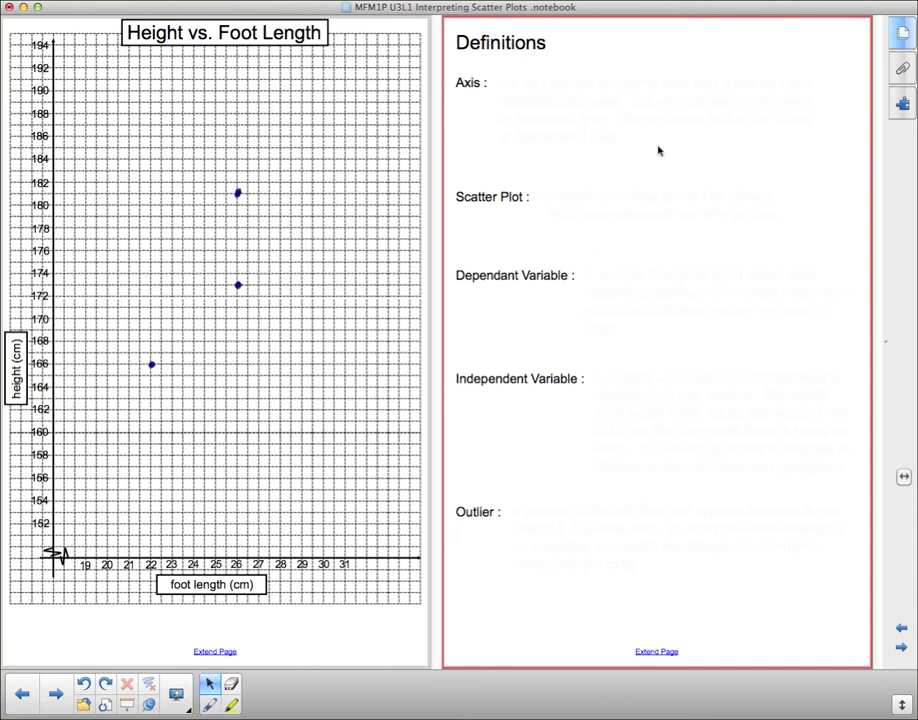
pyautogui.moveTo(643, 121)
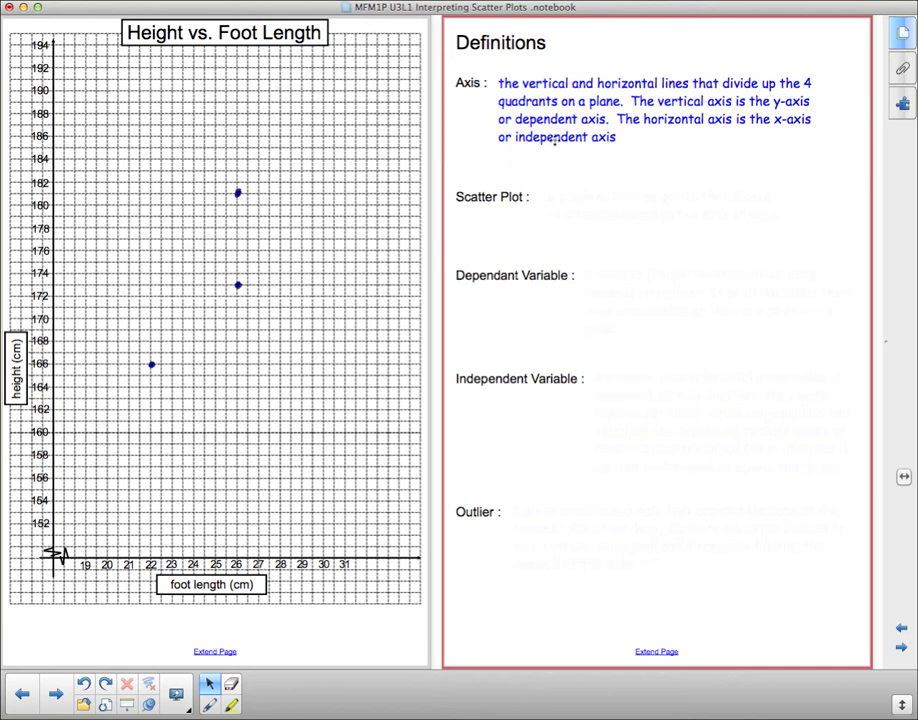
pyautogui.moveTo(360, 183)
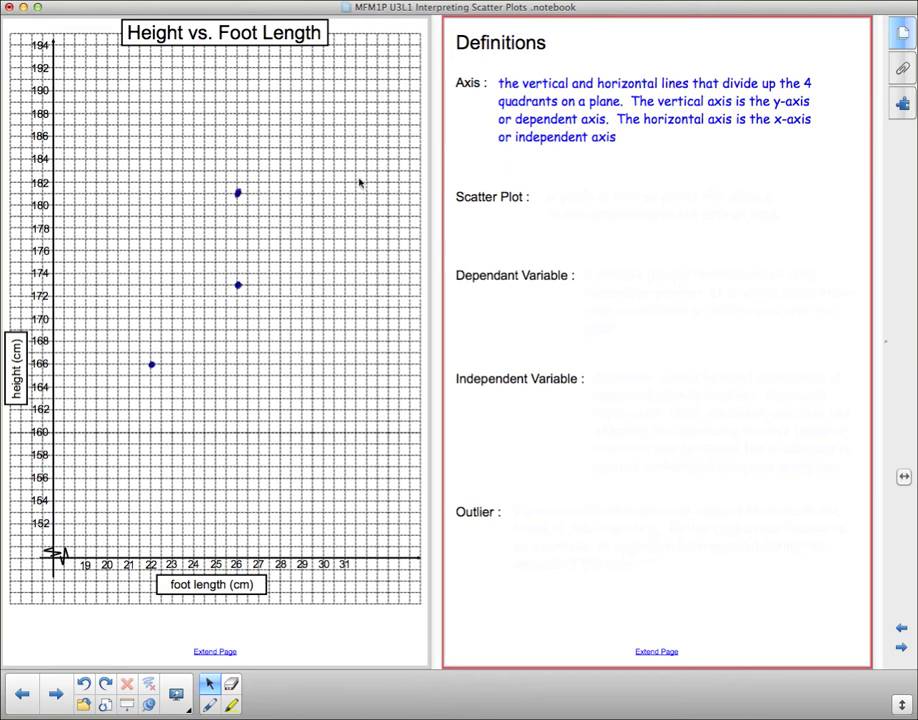
pyautogui.moveTo(280, 189)
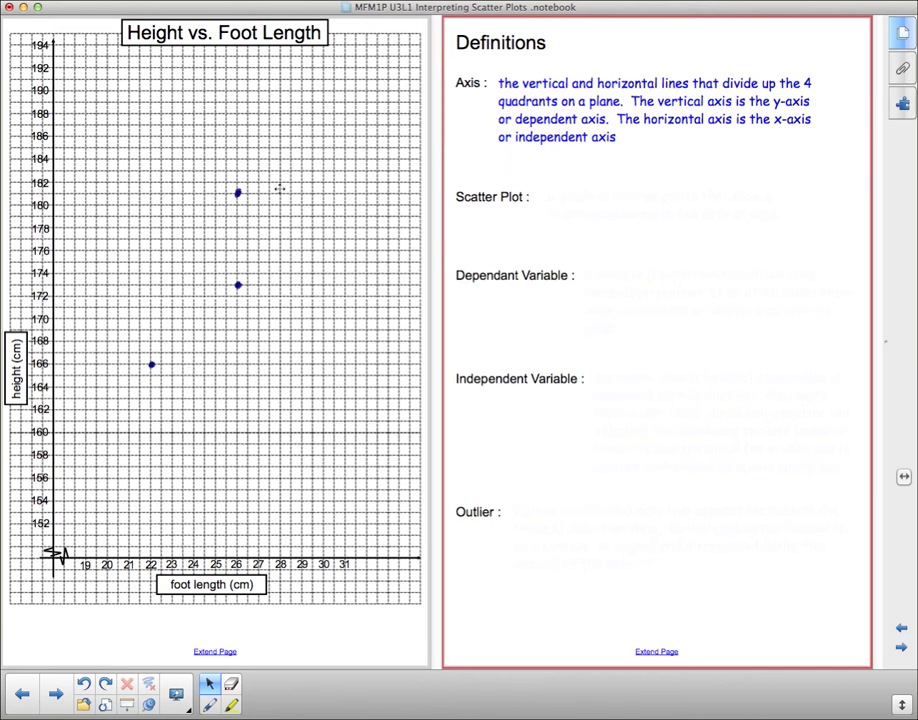
pyautogui.moveTo(247, 385)
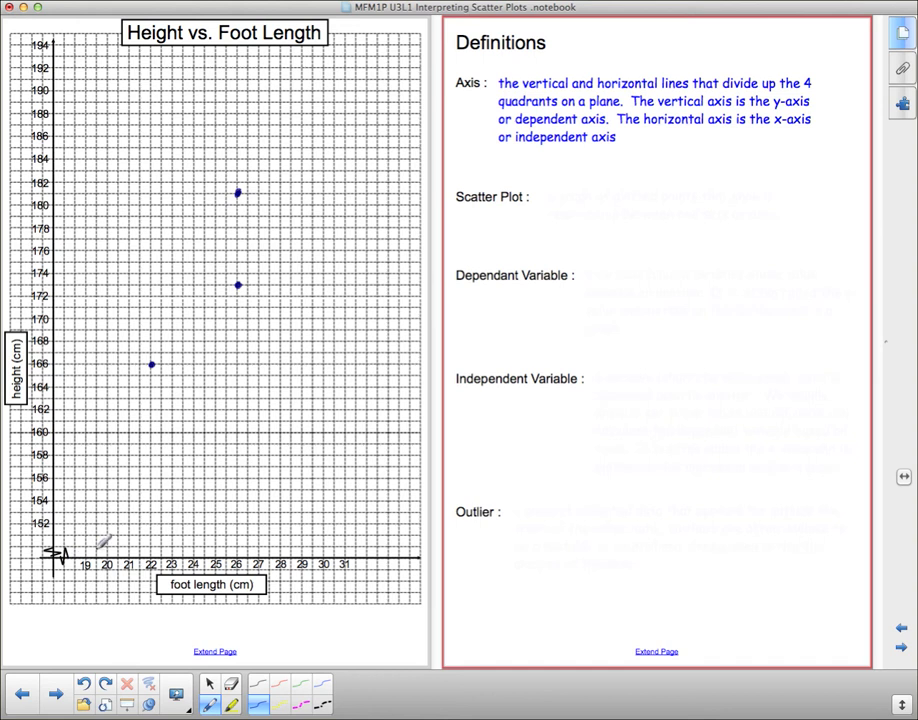
pyautogui.moveTo(78, 535); pyautogui.dragTo(88, 520)
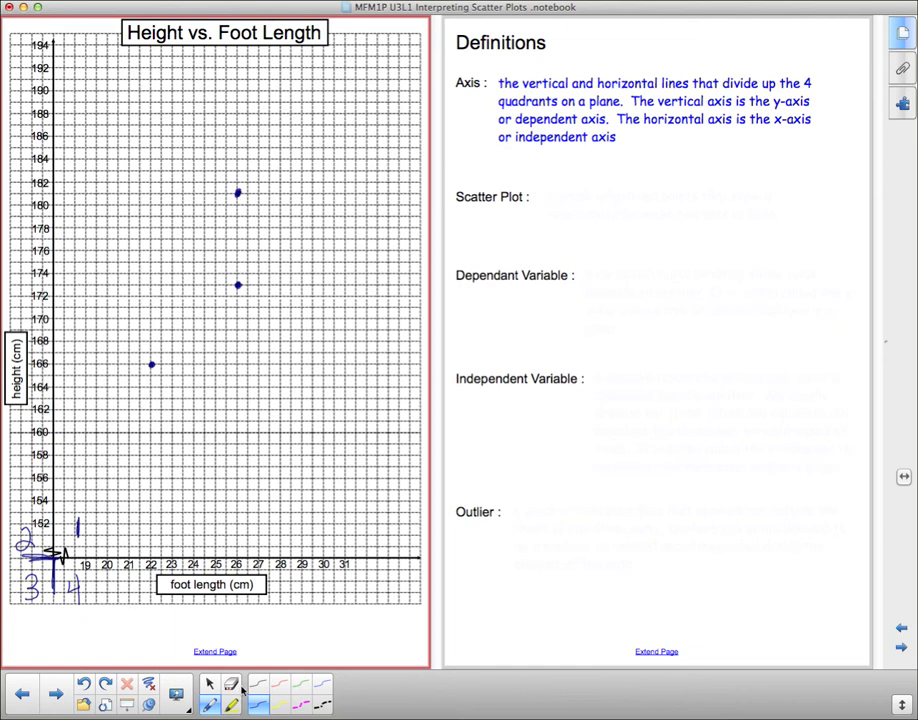
pyautogui.click(231, 684)
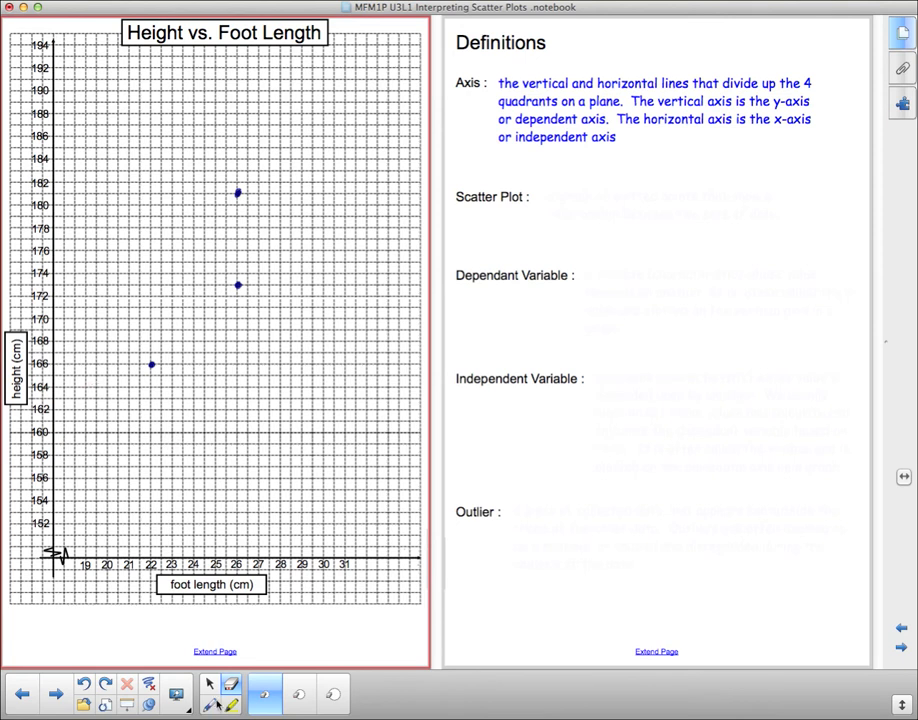
# Step: Draw a red arrow to the graph's corner and label it 'origin (0,0)'
pyautogui.click(231, 690)
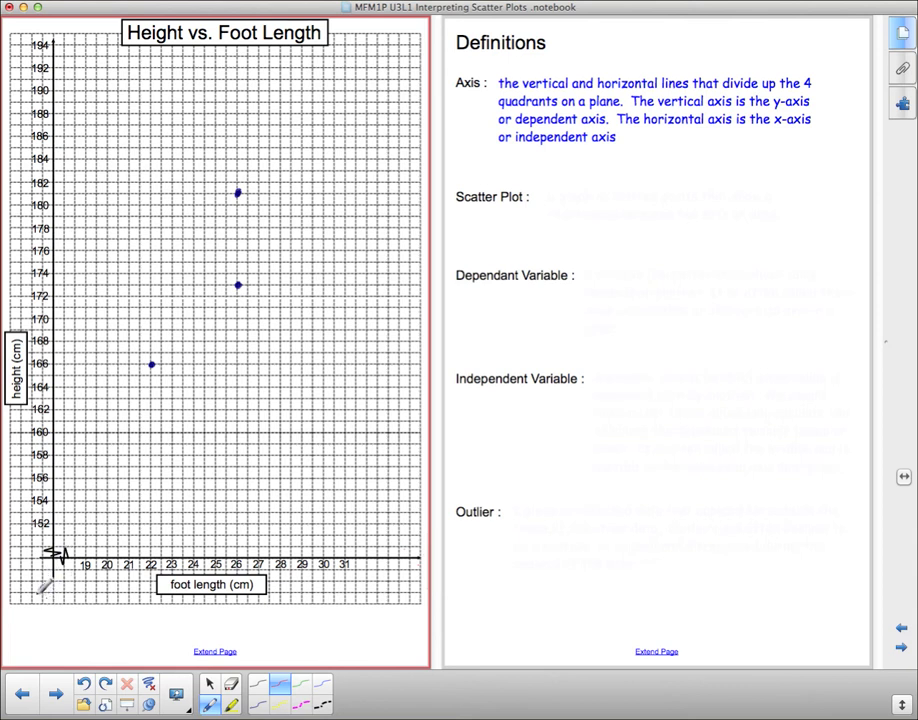
pyautogui.moveTo(50, 560); pyautogui.dragTo(55, 600)
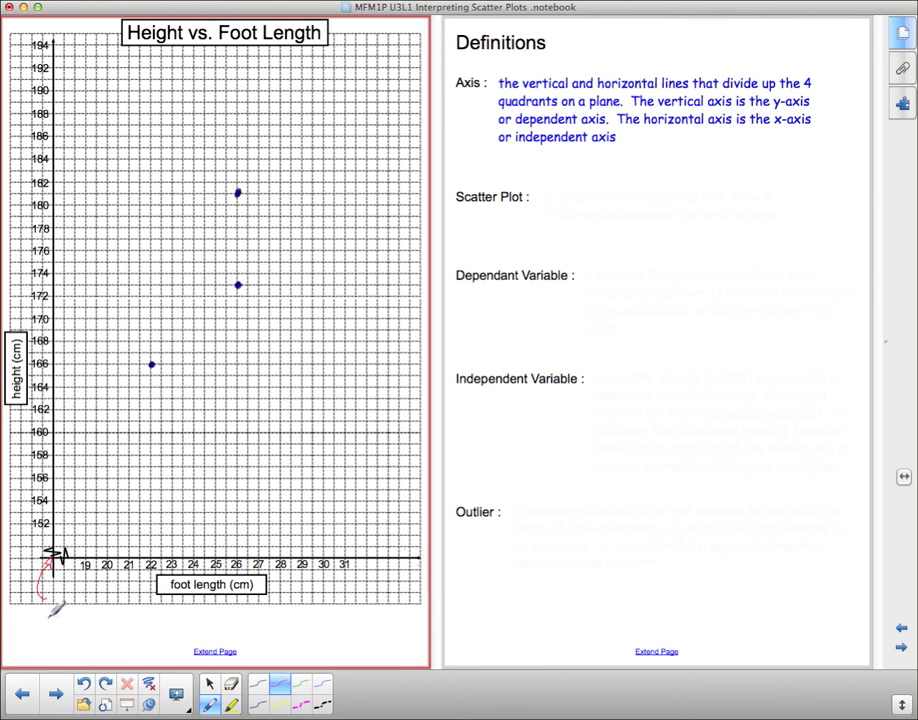
pyautogui.write('orig')
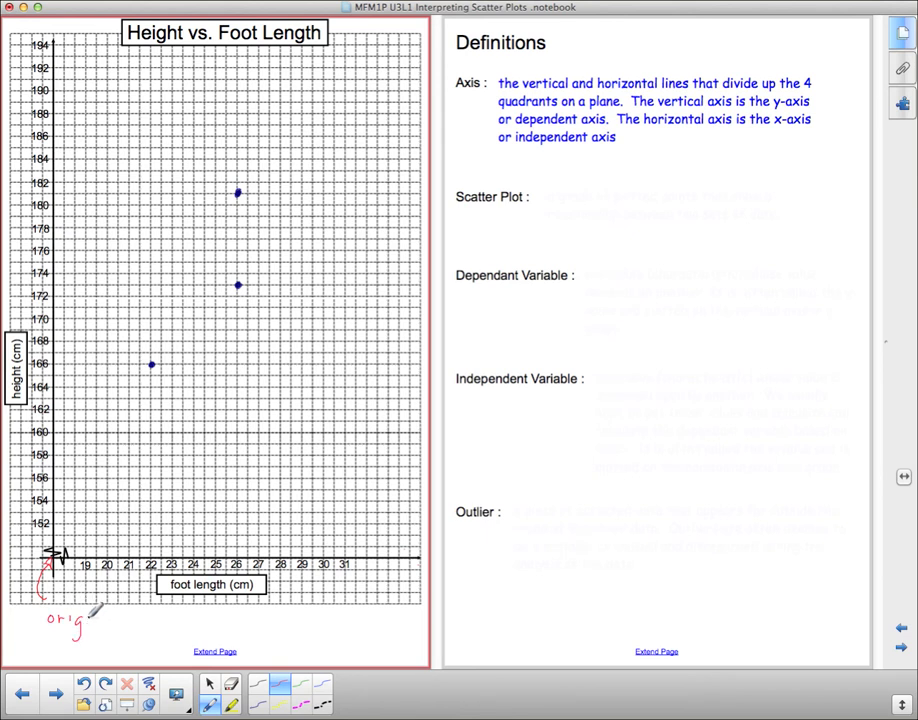
pyautogui.write('in (0,0')
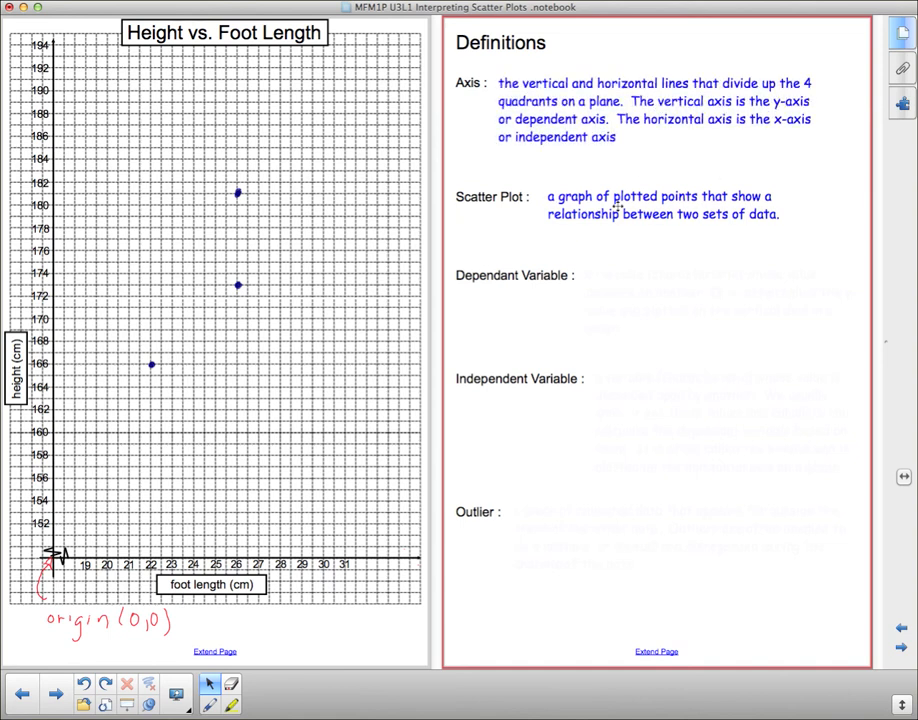
pyautogui.moveTo(716, 244)
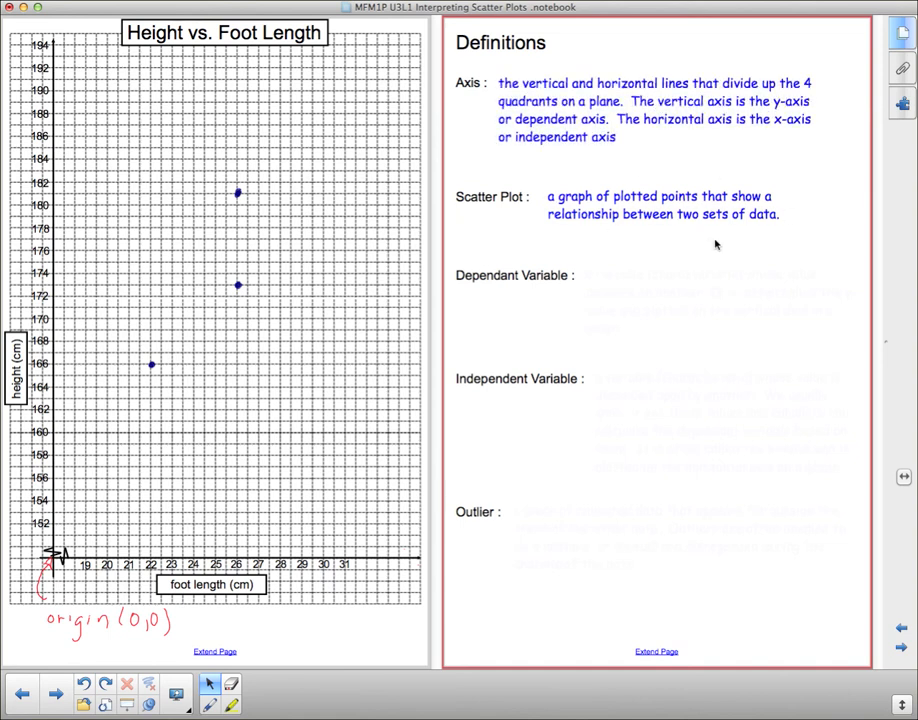
pyautogui.moveTo(740, 251)
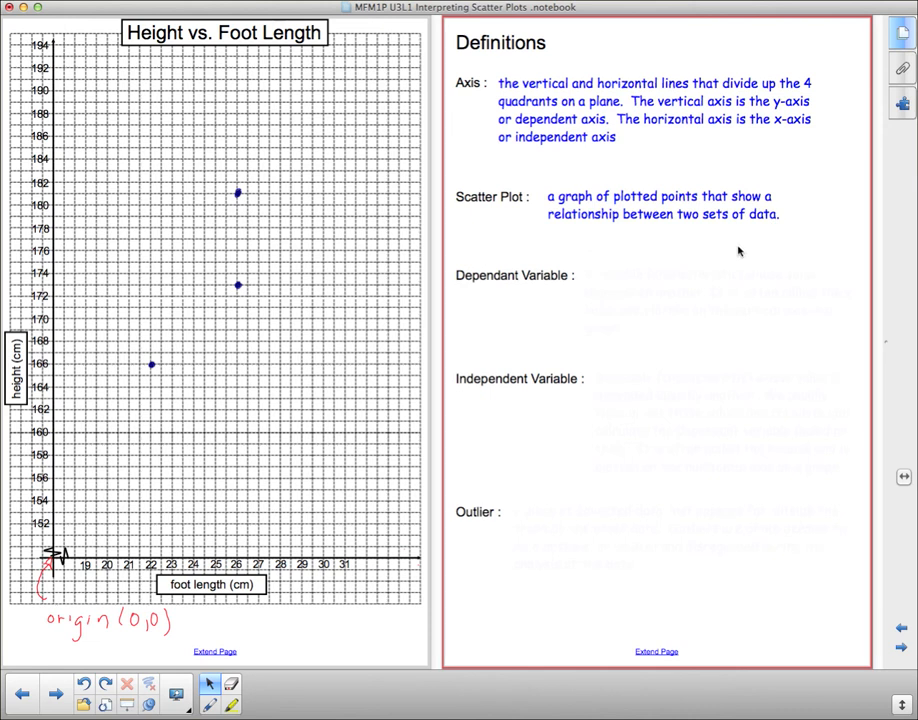
pyautogui.moveTo(727, 243)
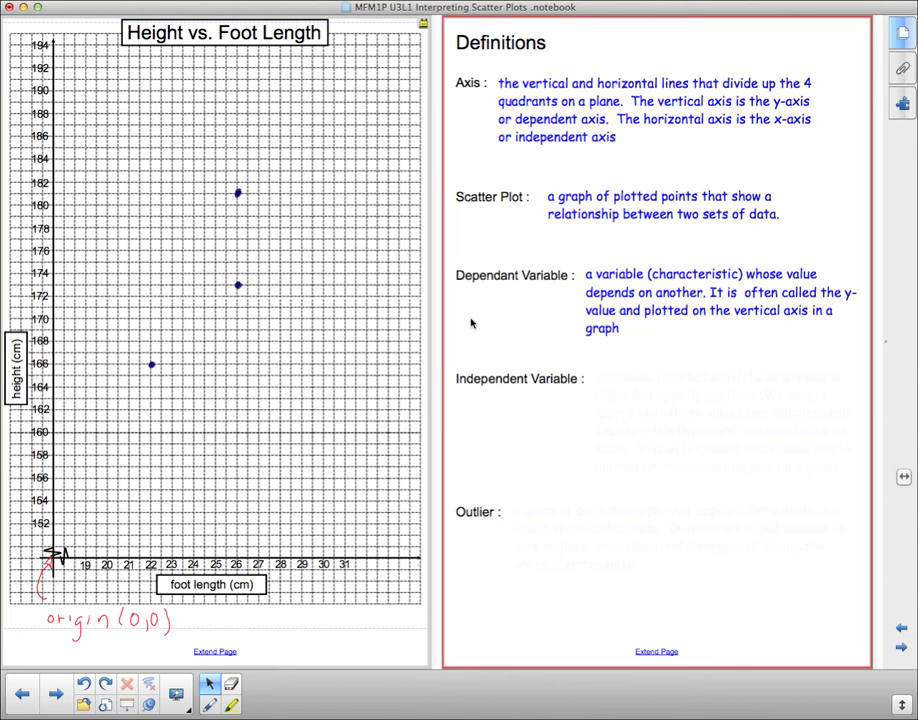
pyautogui.moveTo(57, 122)
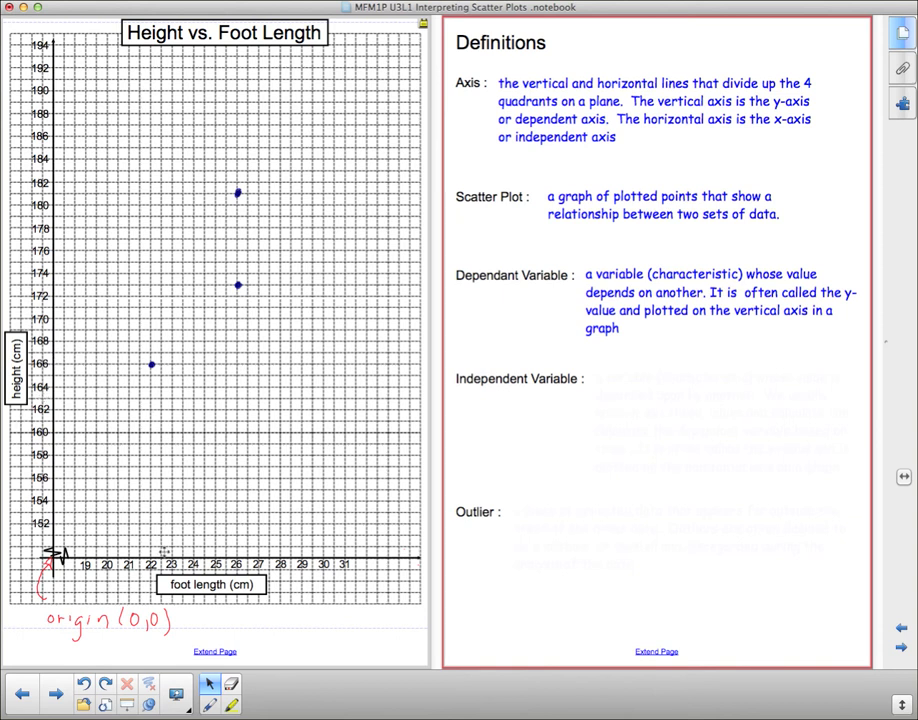
pyautogui.moveTo(211, 456)
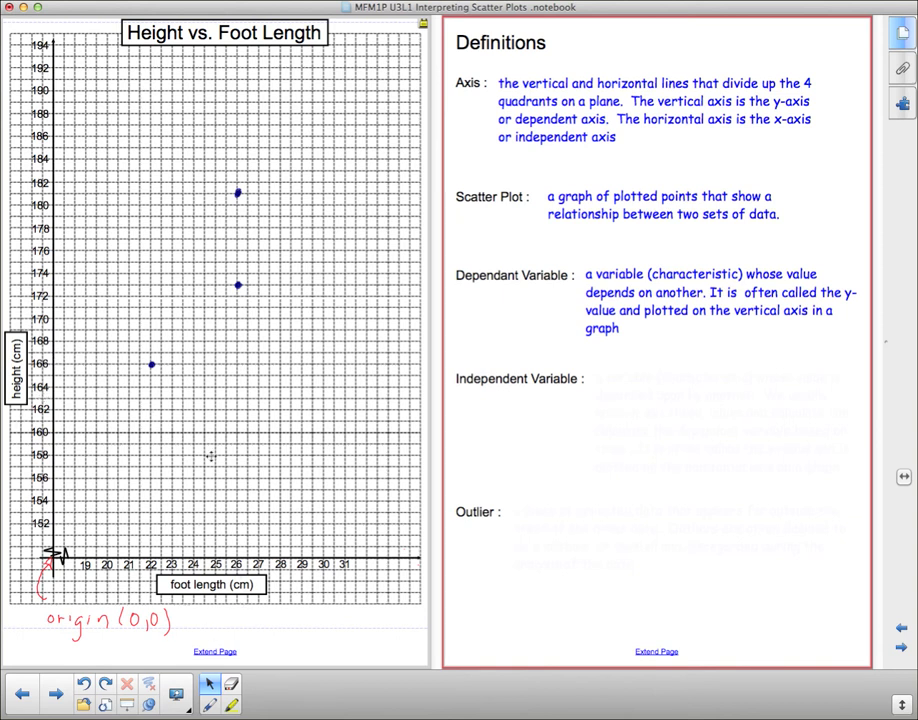
pyautogui.moveTo(211, 468)
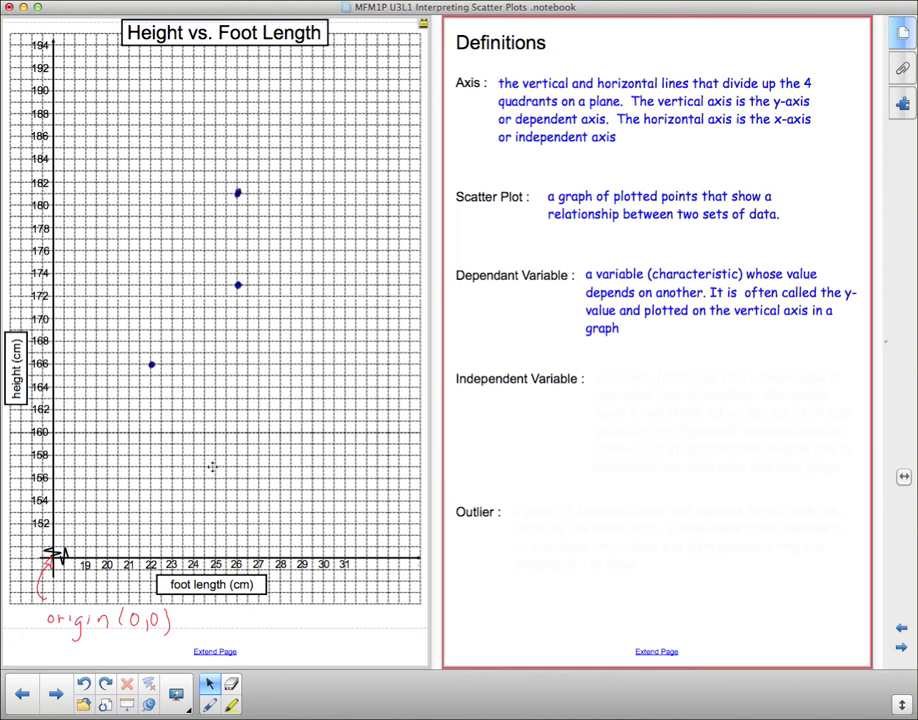
pyautogui.moveTo(263, 548)
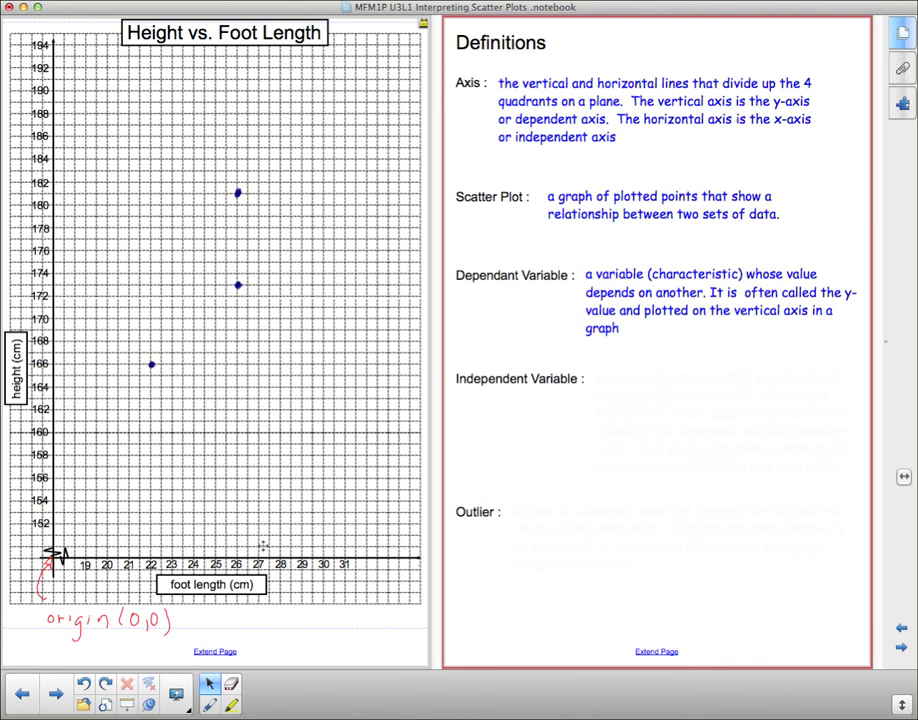
pyautogui.moveTo(129, 451)
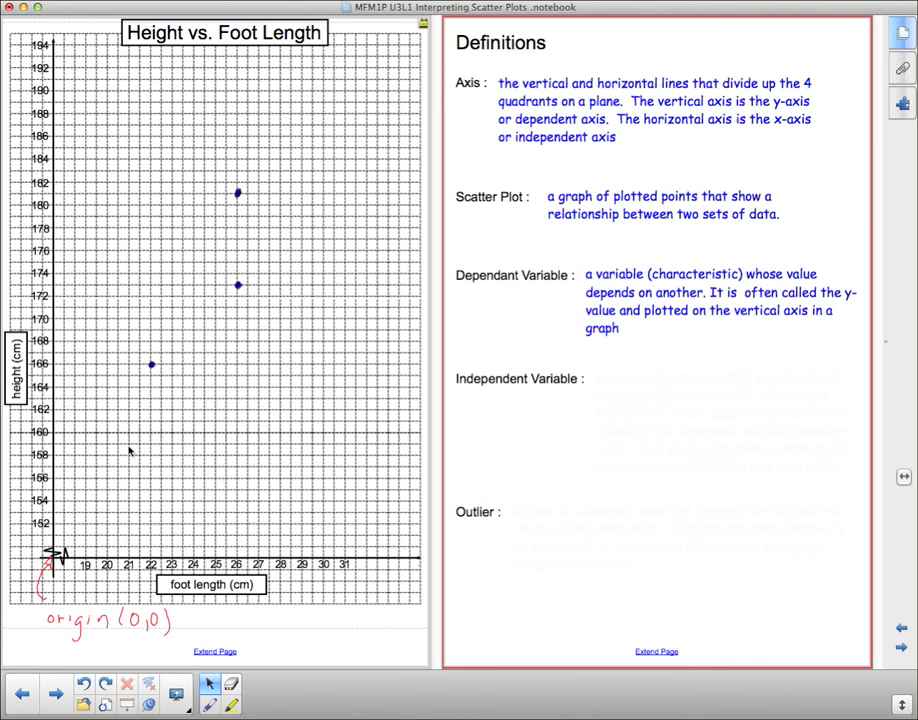
pyautogui.moveTo(219, 467)
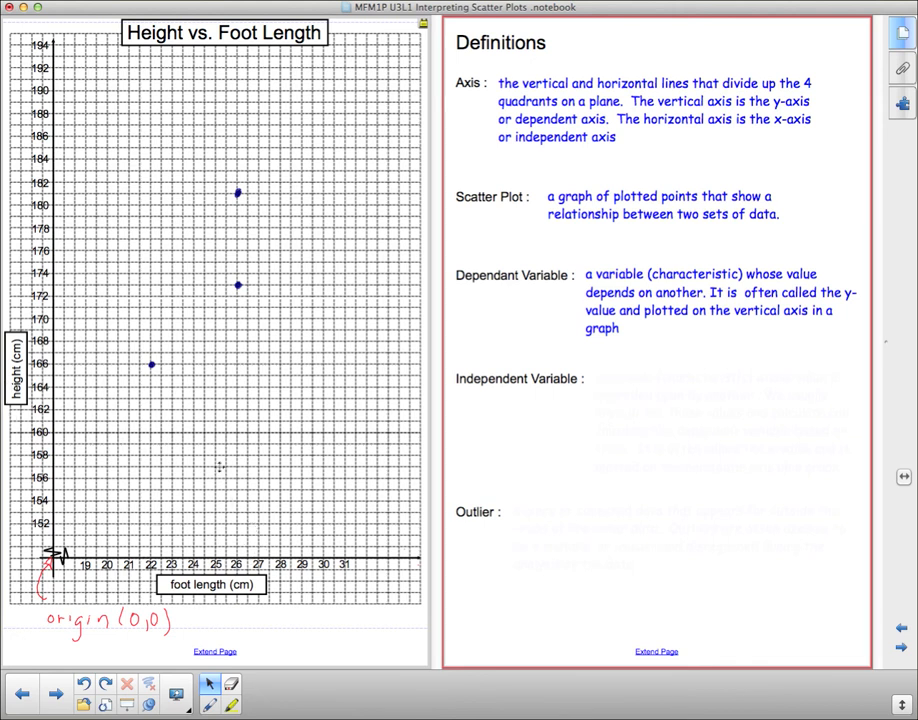
pyautogui.moveTo(132, 475)
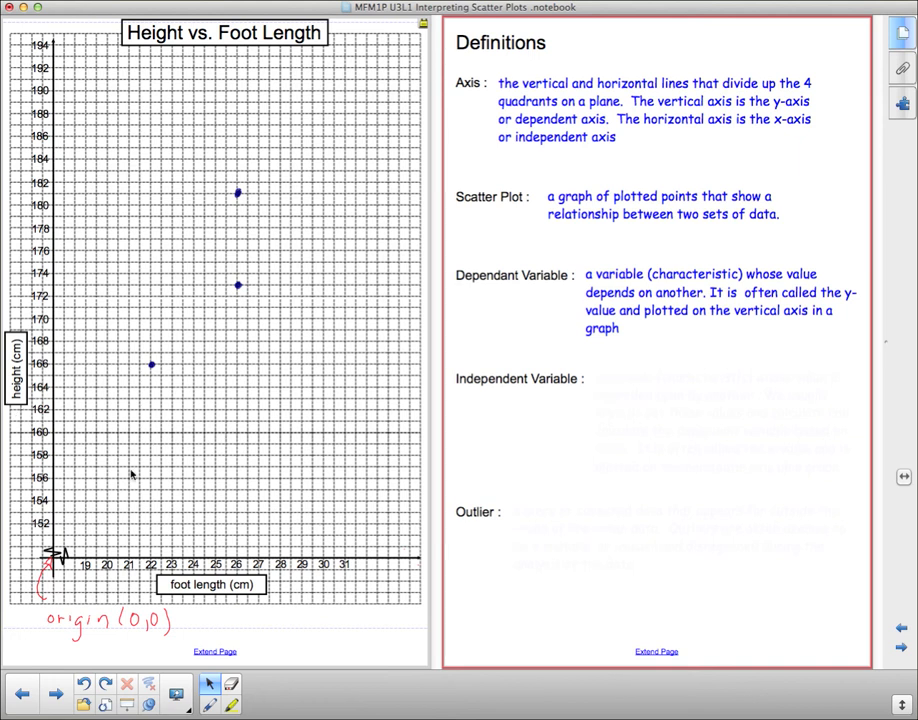
pyautogui.moveTo(706, 425)
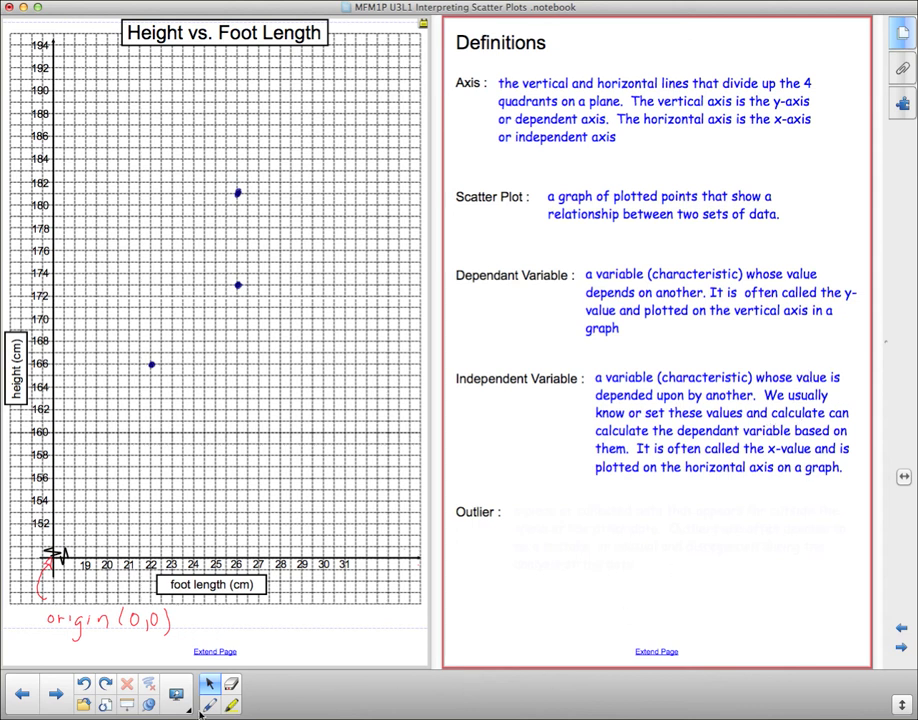
# Step: Switch to red ink to strike out 'calculate can' and write 'then' above
pyautogui.click(210, 683)
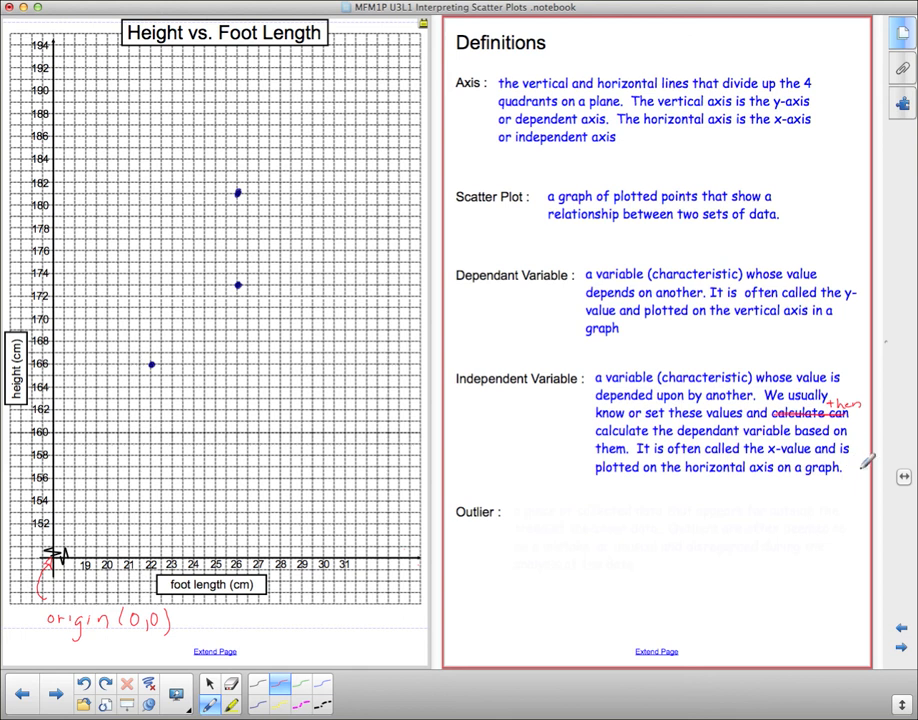
pyautogui.moveTo(908, 357)
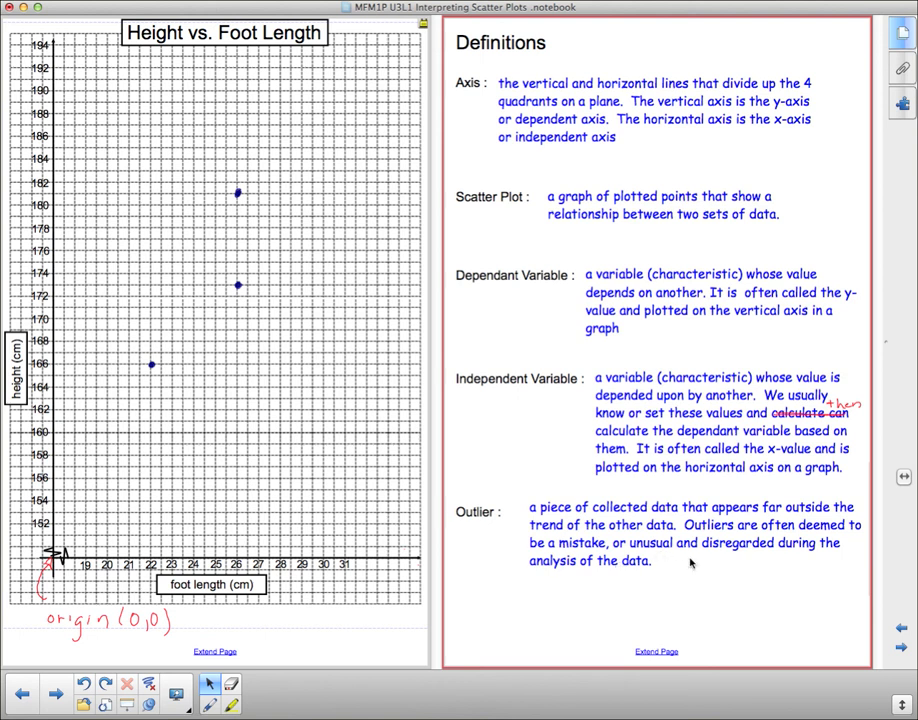
pyautogui.moveTo(635, 588)
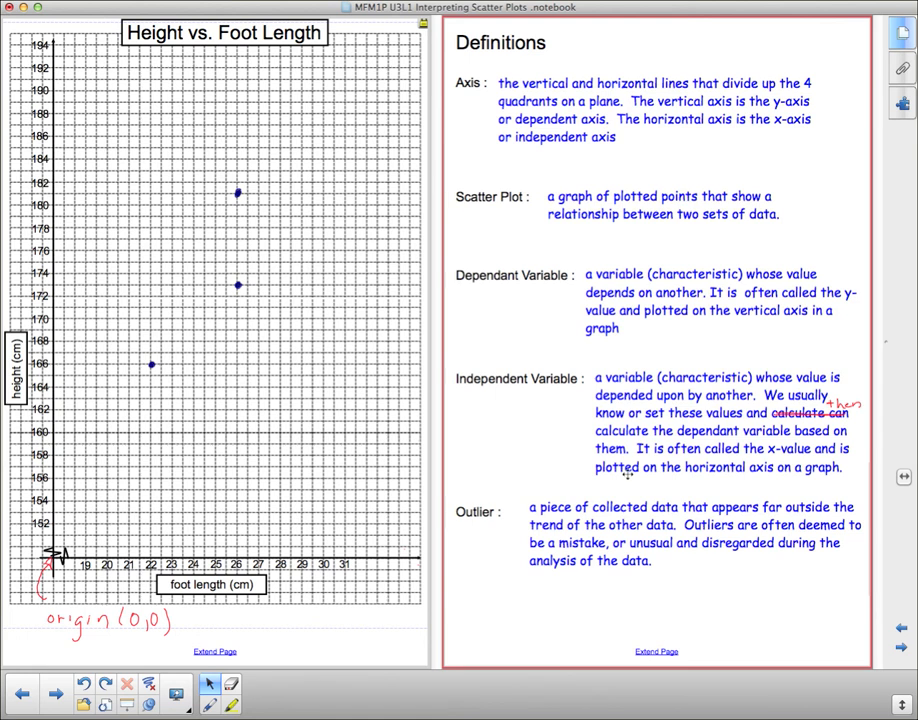
pyautogui.moveTo(98, 454)
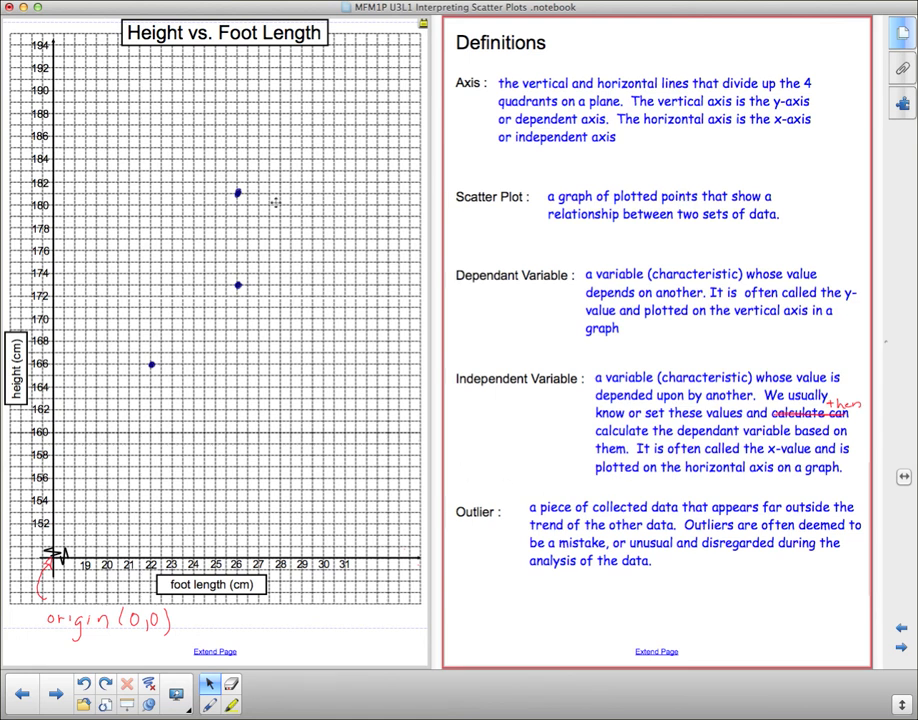
pyautogui.moveTo(352, 558)
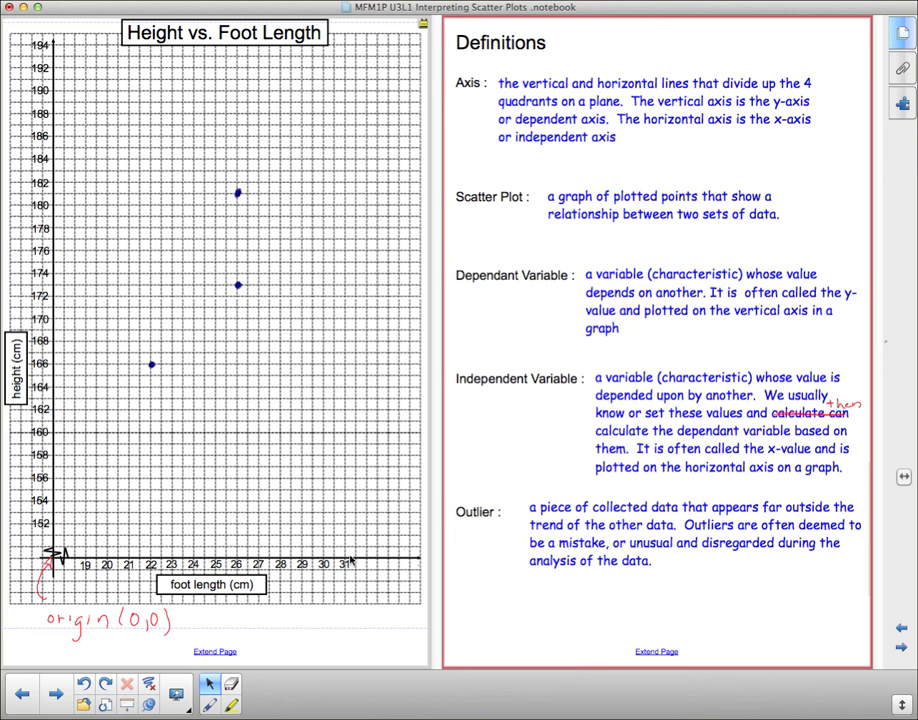
pyautogui.moveTo(349, 520)
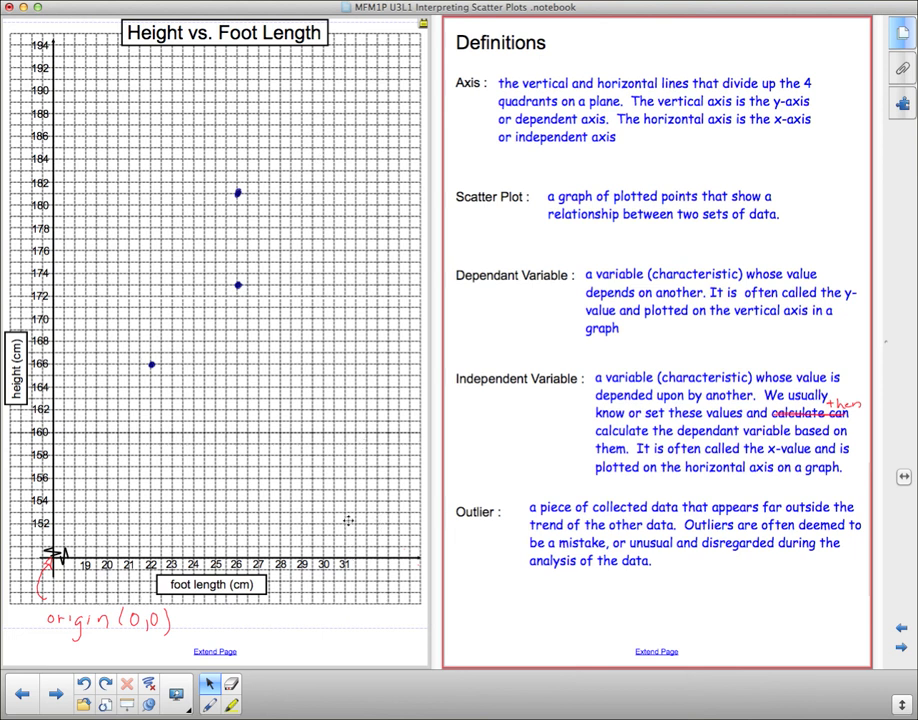
pyautogui.moveTo(352, 528)
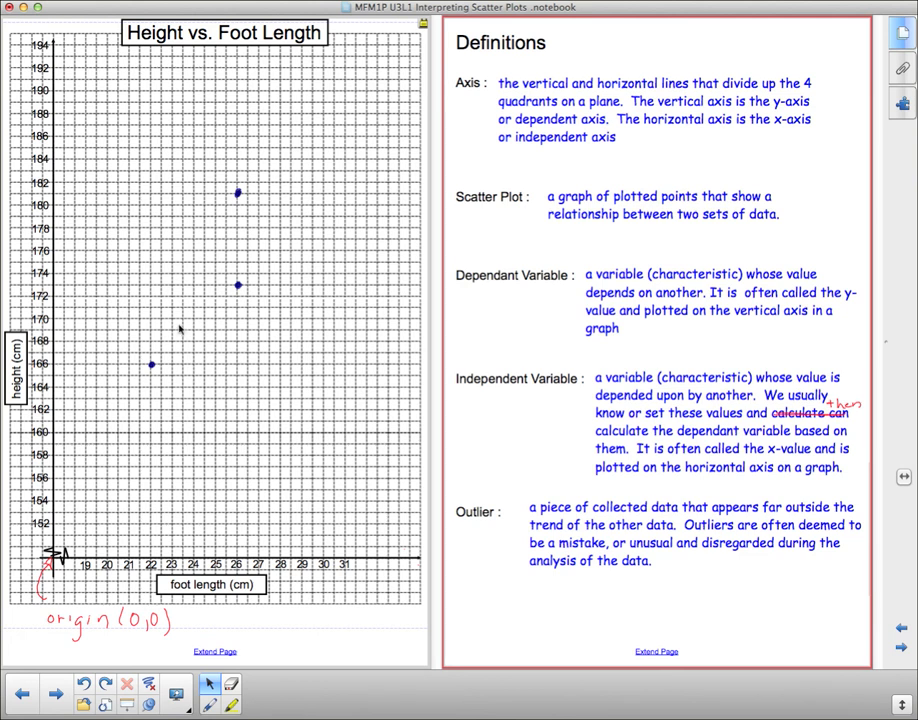
pyautogui.moveTo(345, 527)
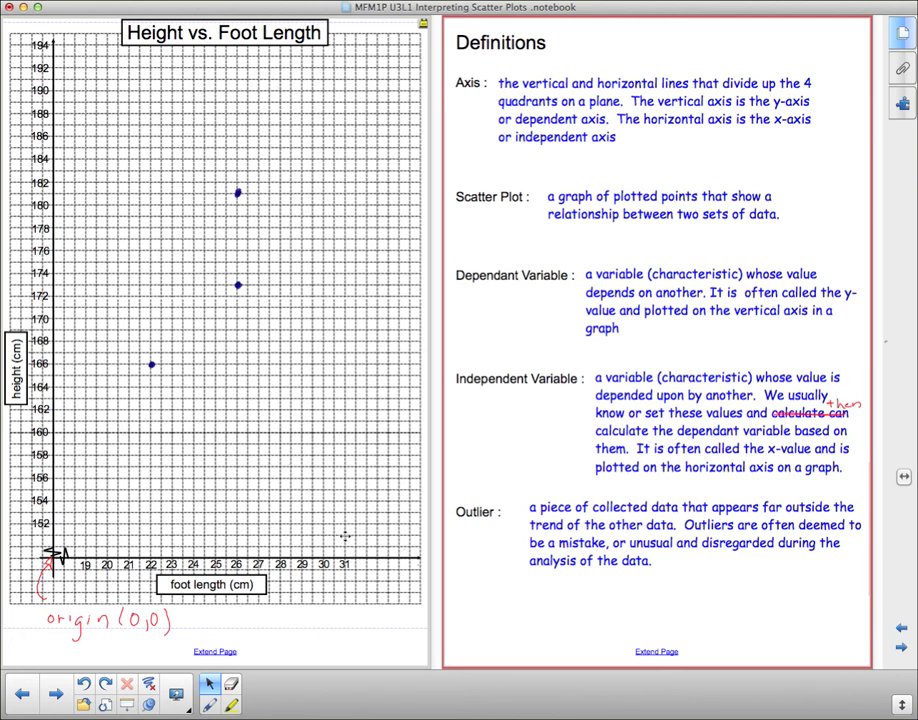
pyautogui.moveTo(165, 365)
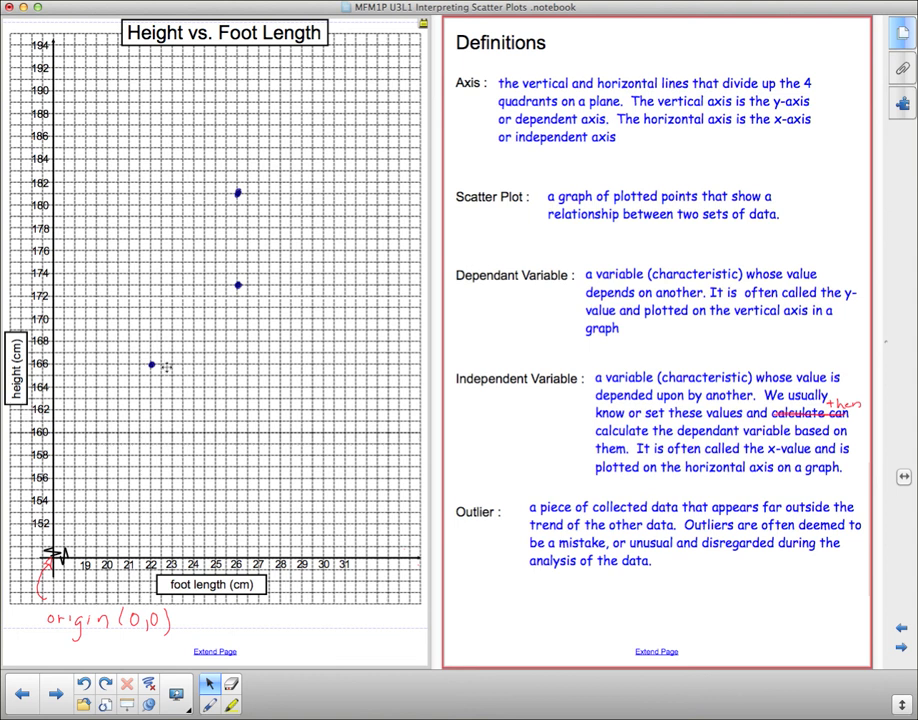
pyautogui.moveTo(350, 533)
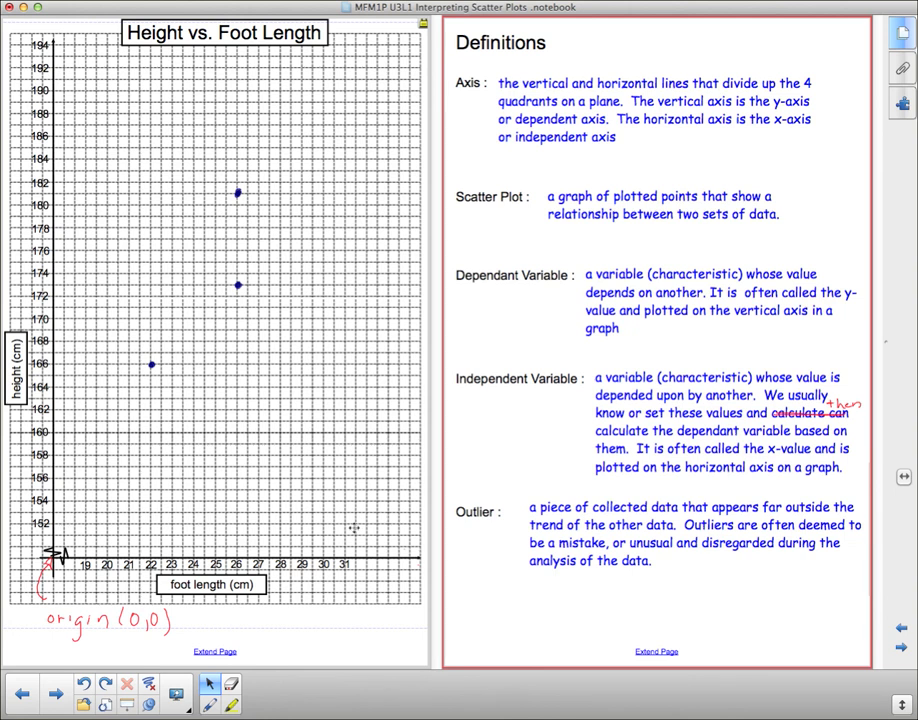
pyautogui.moveTo(355, 524)
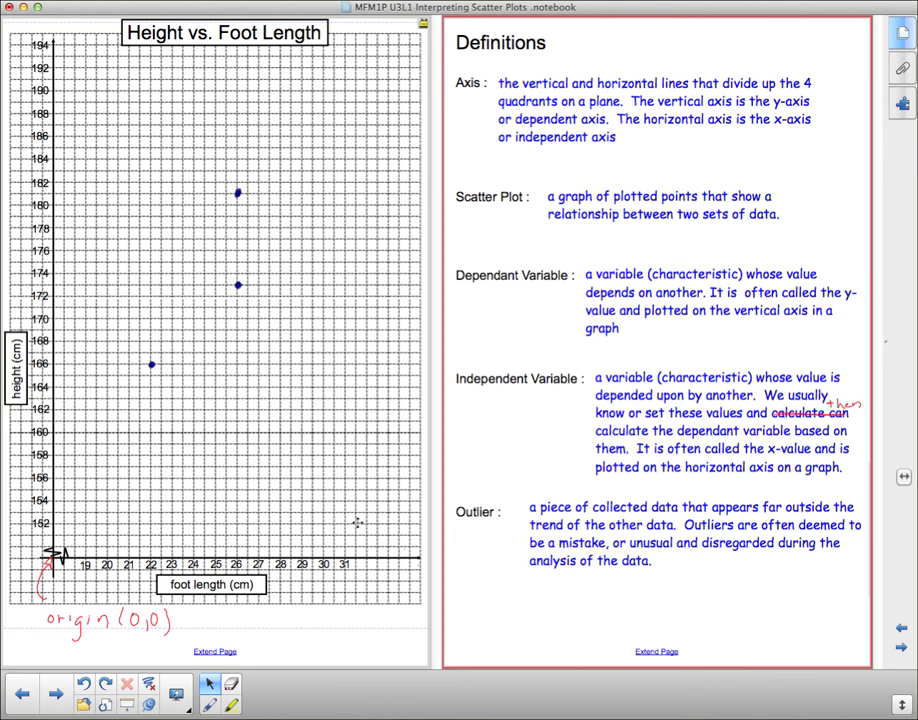
pyautogui.moveTo(343, 399)
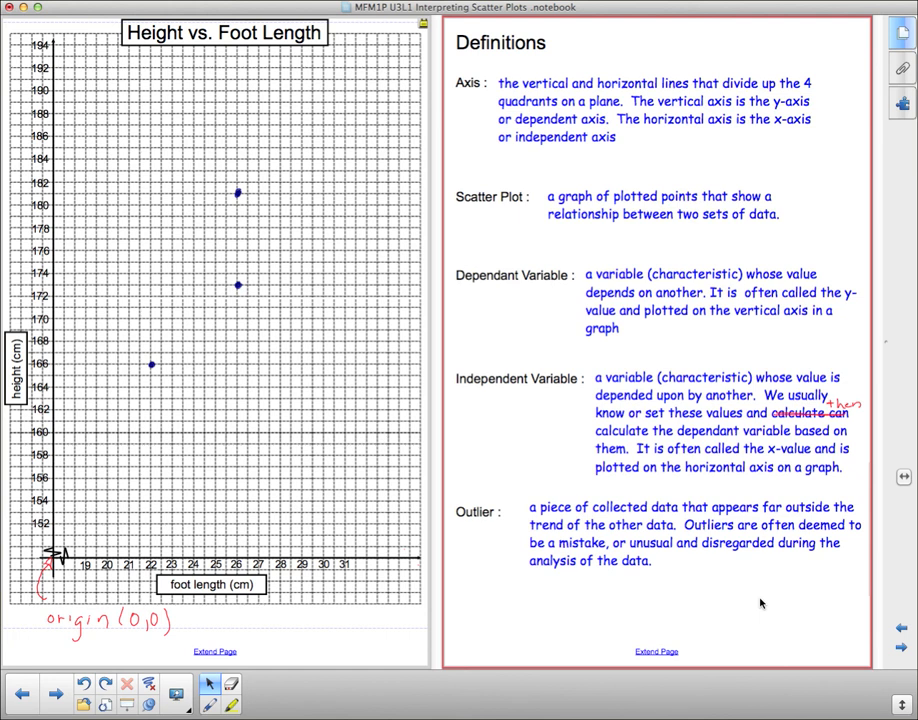
# Step: Advance to the Questions page with five foot length and height scatter plot questions
pyautogui.click(903, 628)
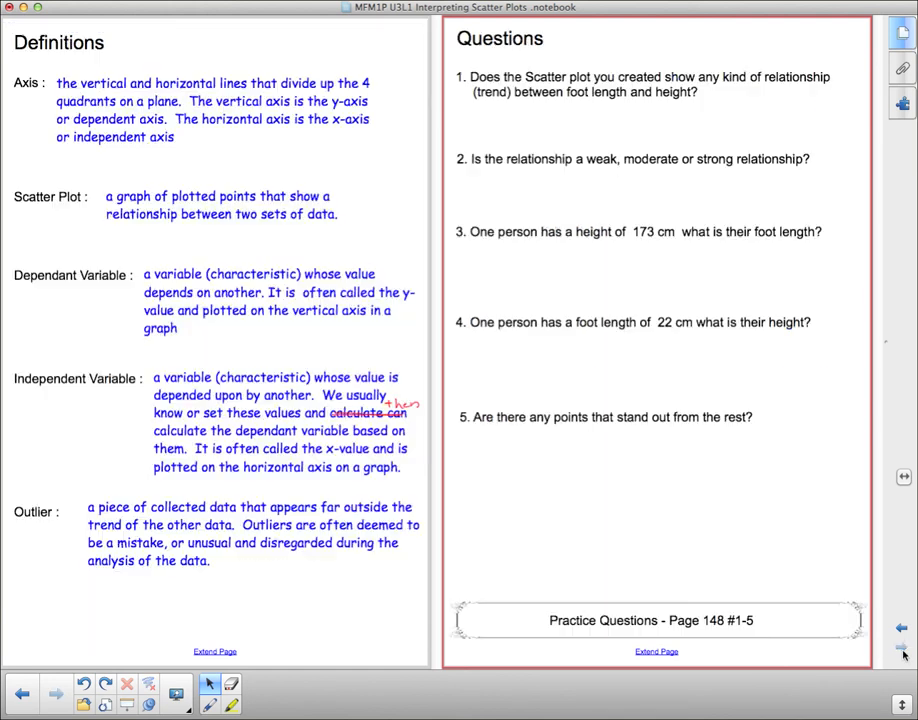
pyautogui.moveTo(520, 191)
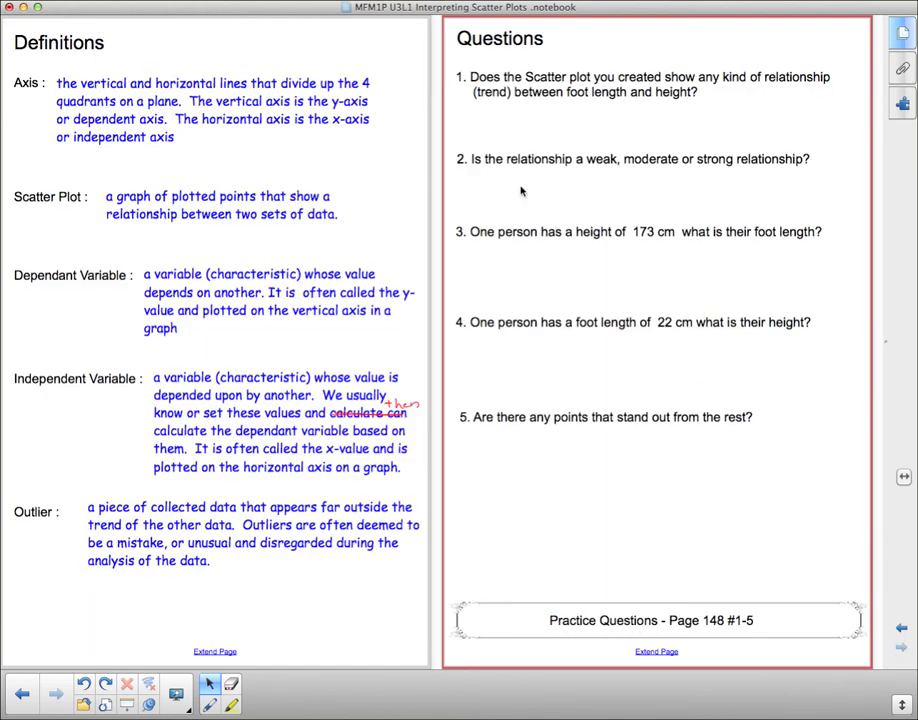
pyautogui.moveTo(604, 283)
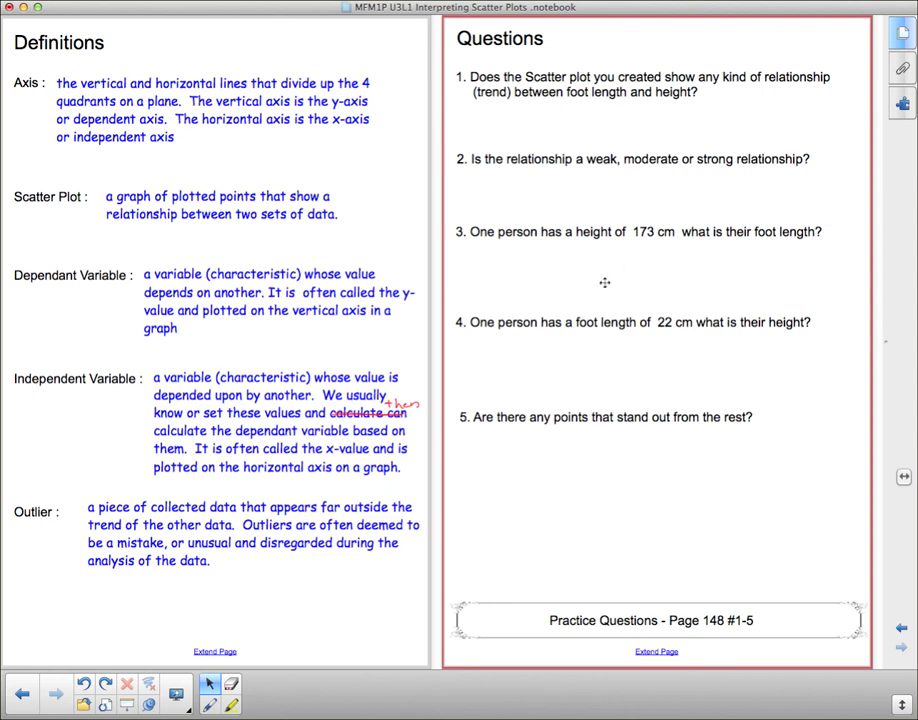
pyautogui.moveTo(640, 410)
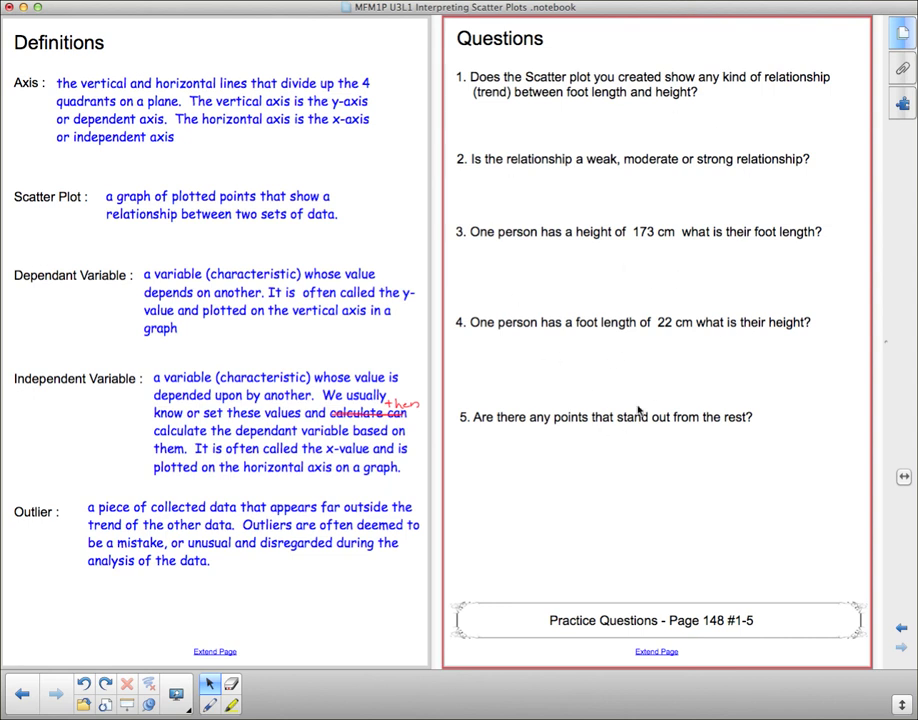
pyautogui.moveTo(747, 310)
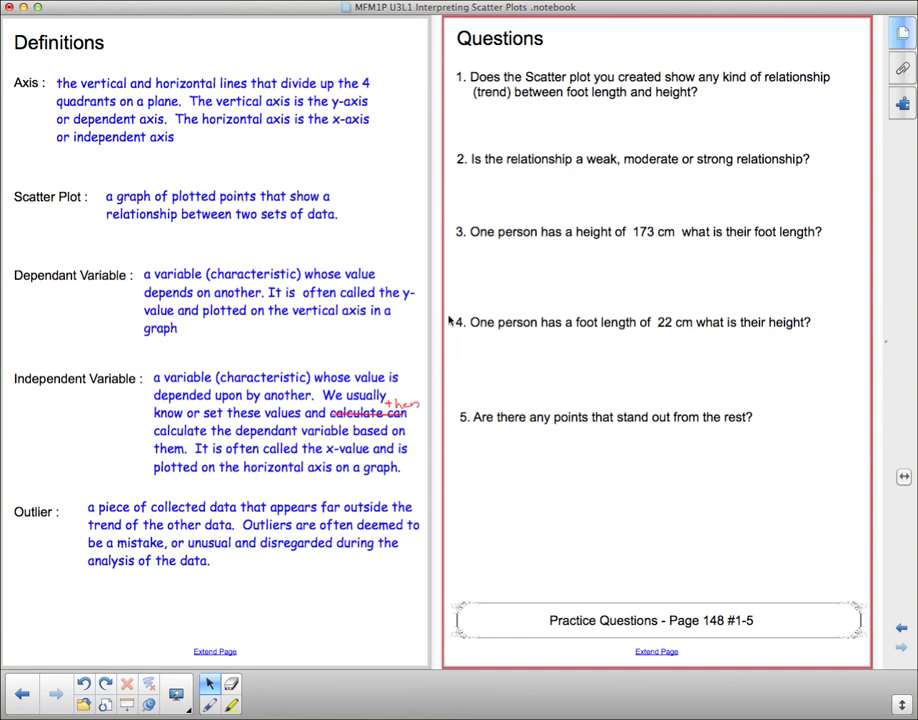
pyautogui.moveTo(660, 312)
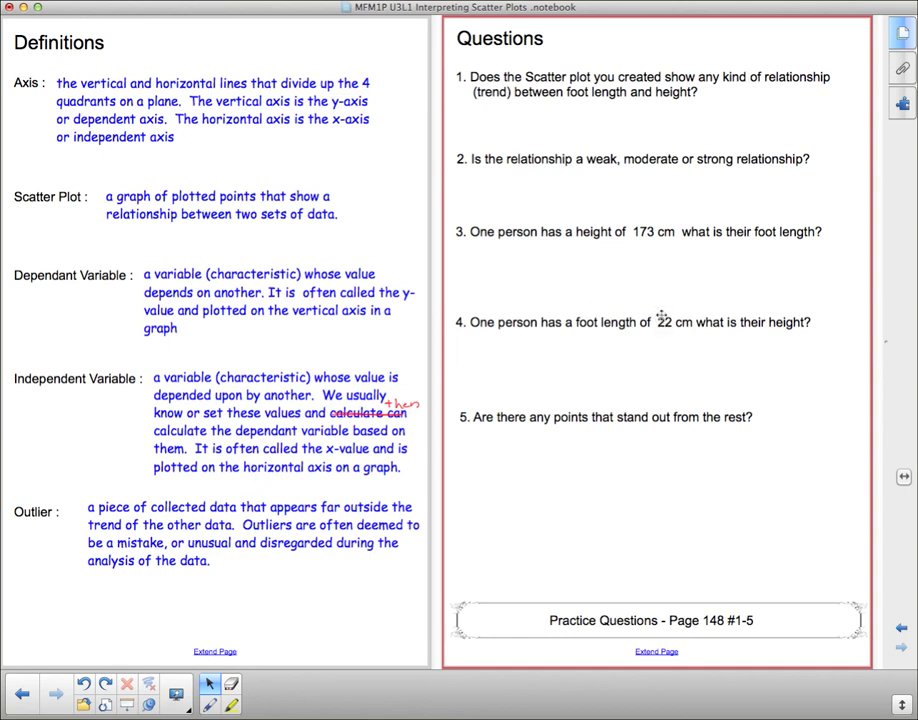
pyautogui.moveTo(698, 147)
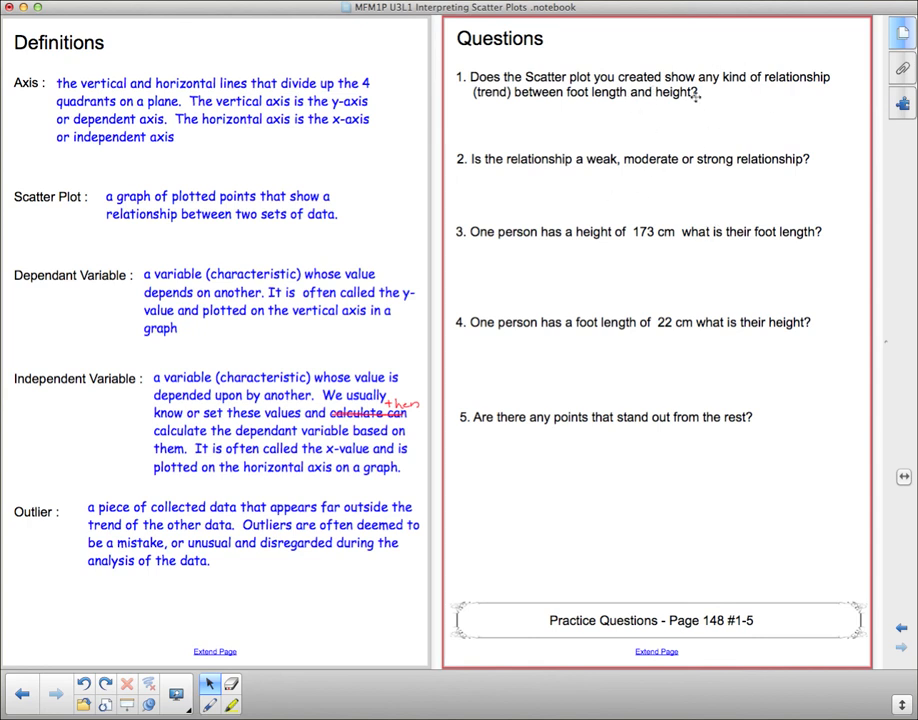
pyautogui.moveTo(690, 95)
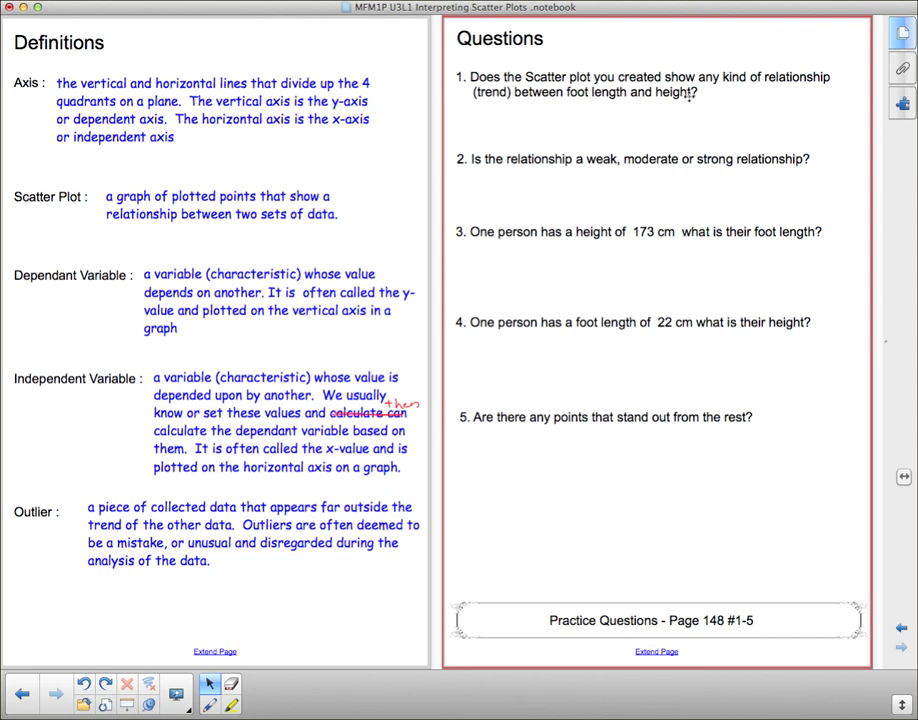
pyautogui.moveTo(568, 170)
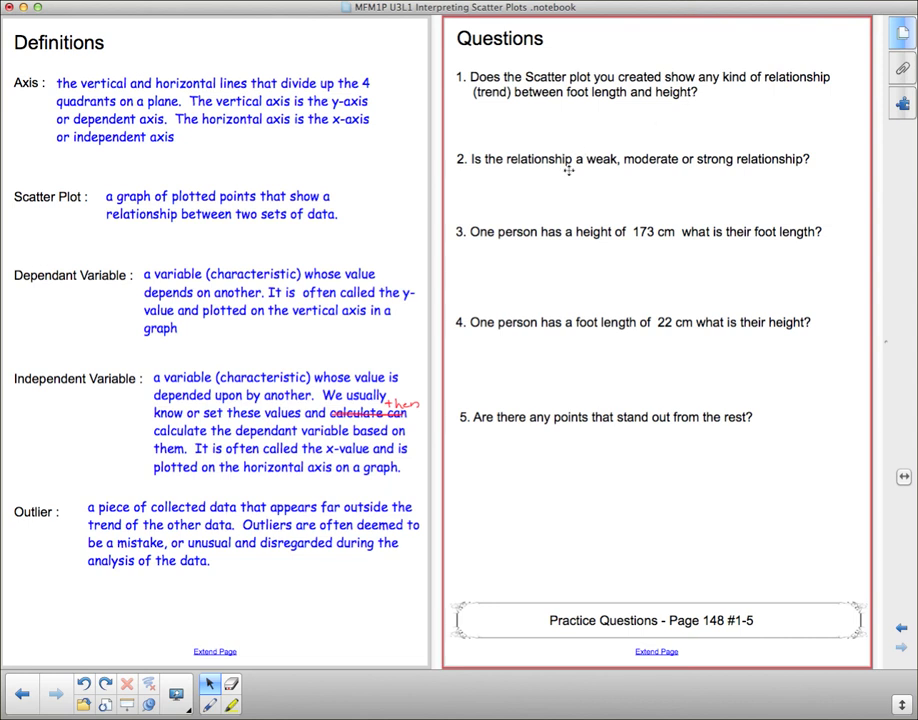
pyautogui.moveTo(562, 227)
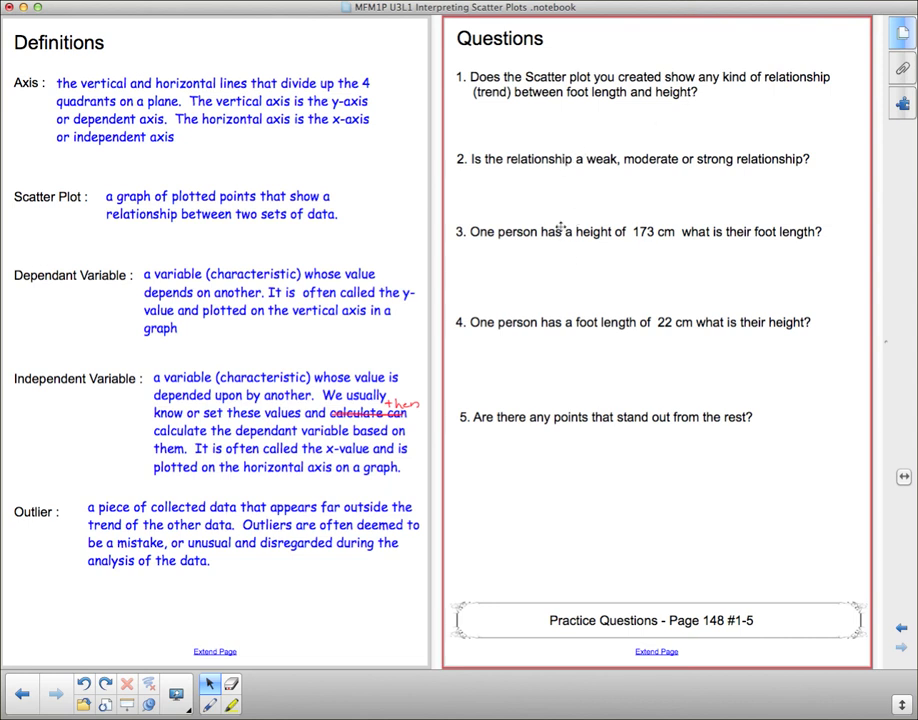
pyautogui.moveTo(835, 188)
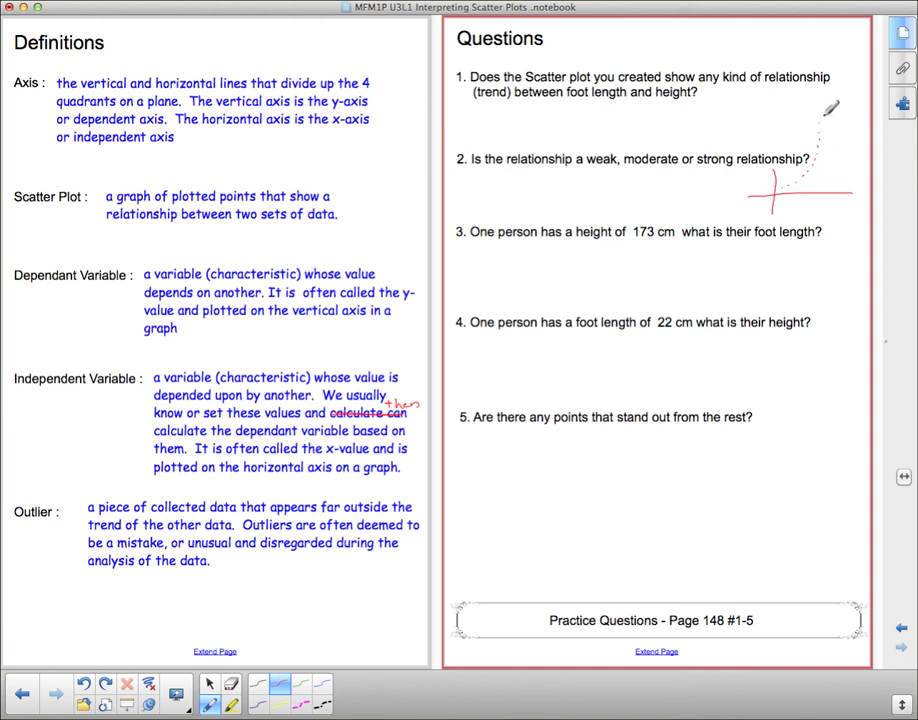
pyautogui.moveTo(770, 210)
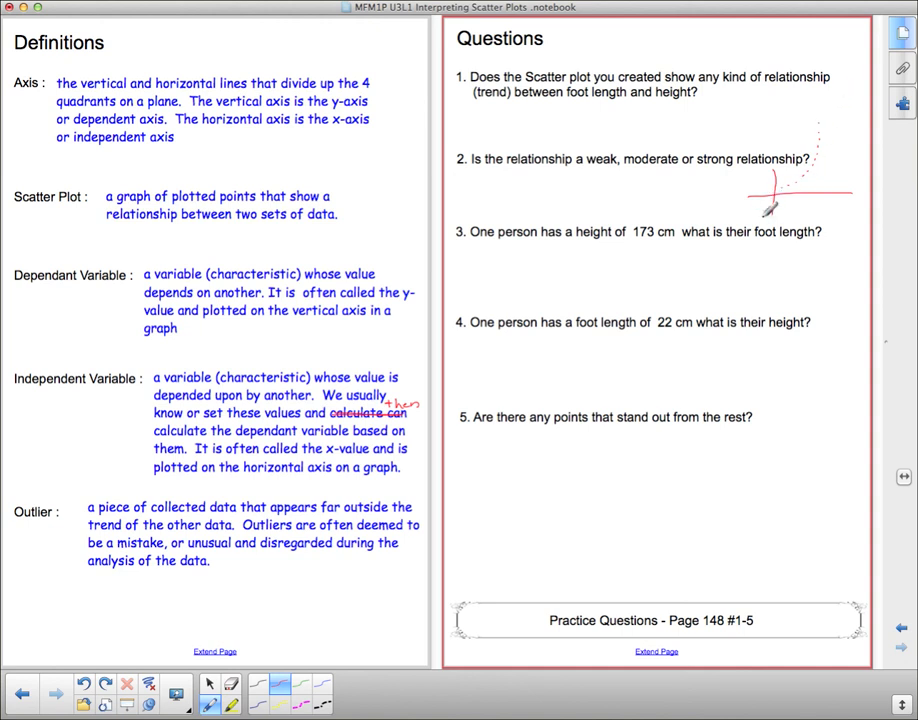
pyautogui.moveTo(780, 250)
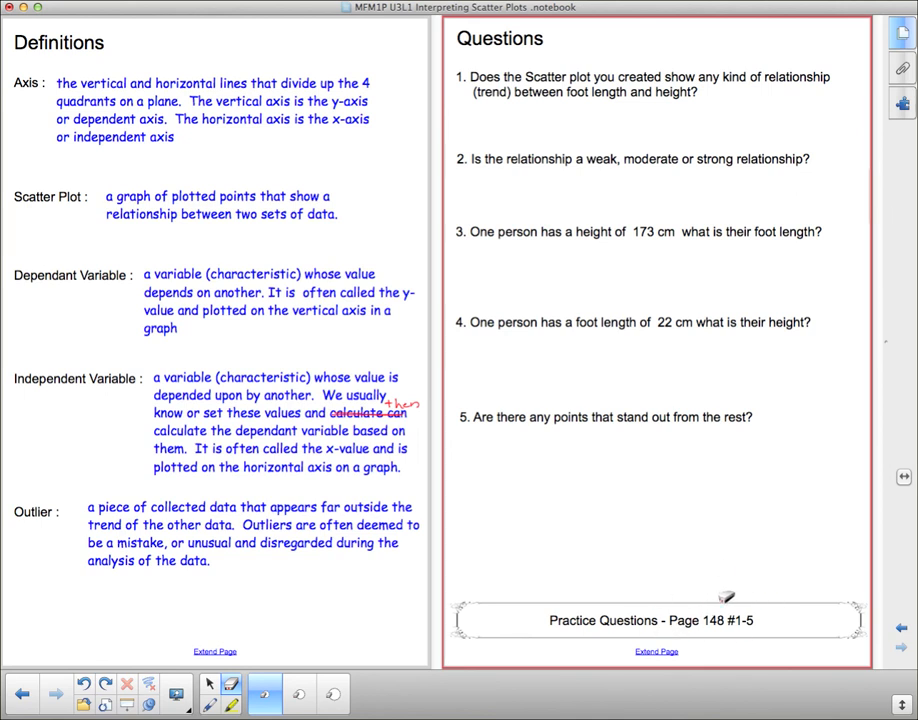
pyautogui.moveTo(799, 295)
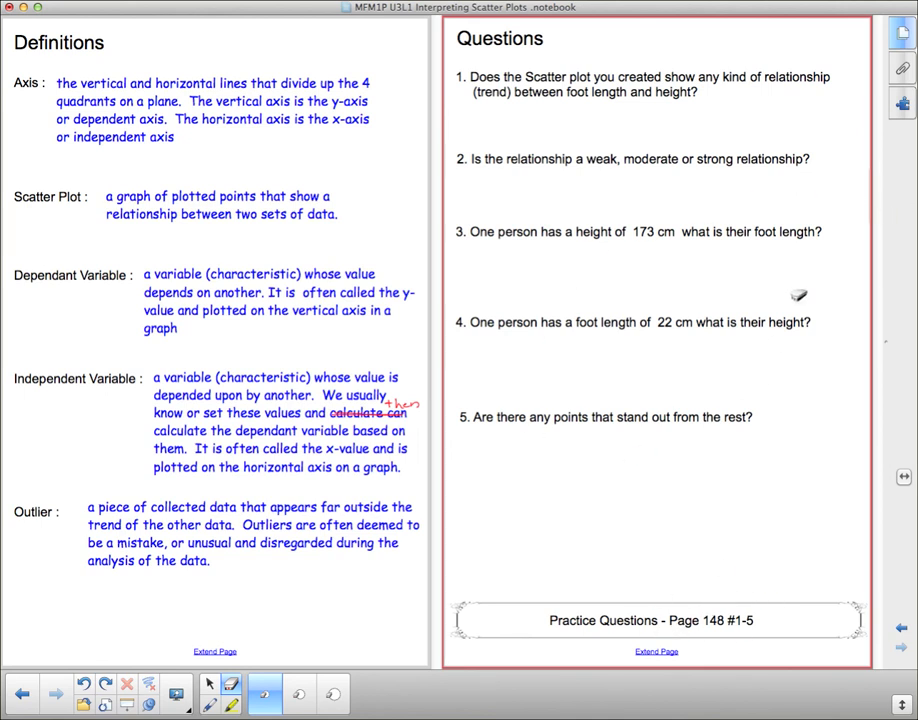